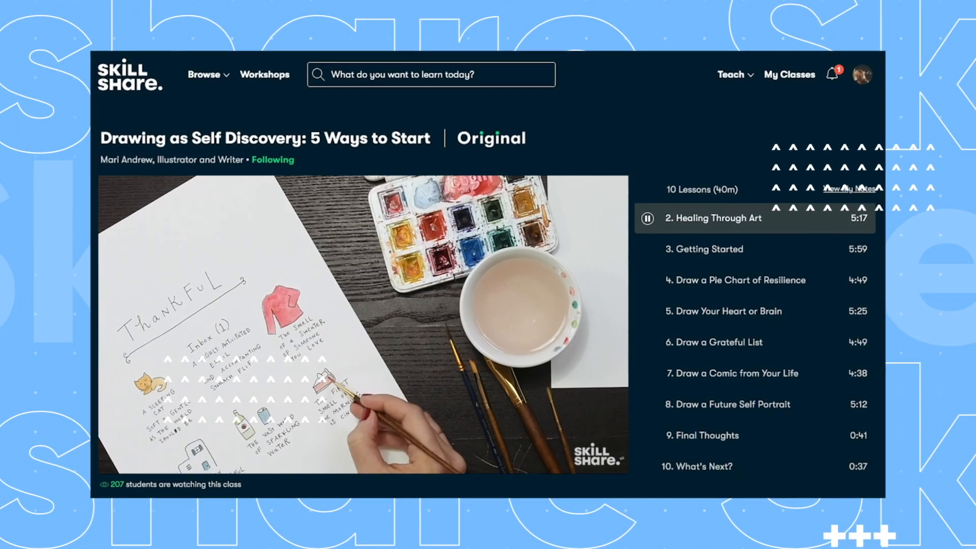
# Step: Search Skillshare for 'Logo Design' classes and pick the matching suggestion
pyautogui.click(469, 73)
pyautogui.write('Logo De')
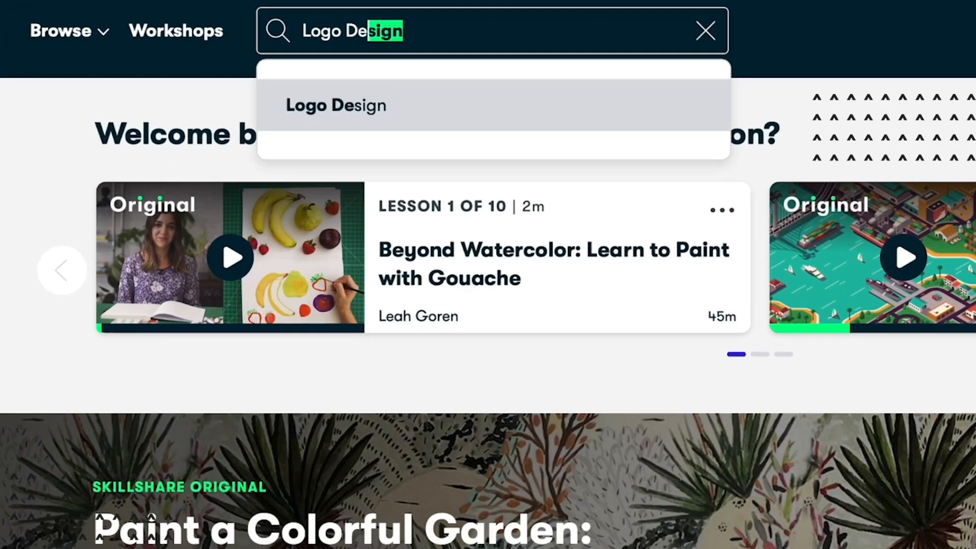
pyautogui.click(335, 104)
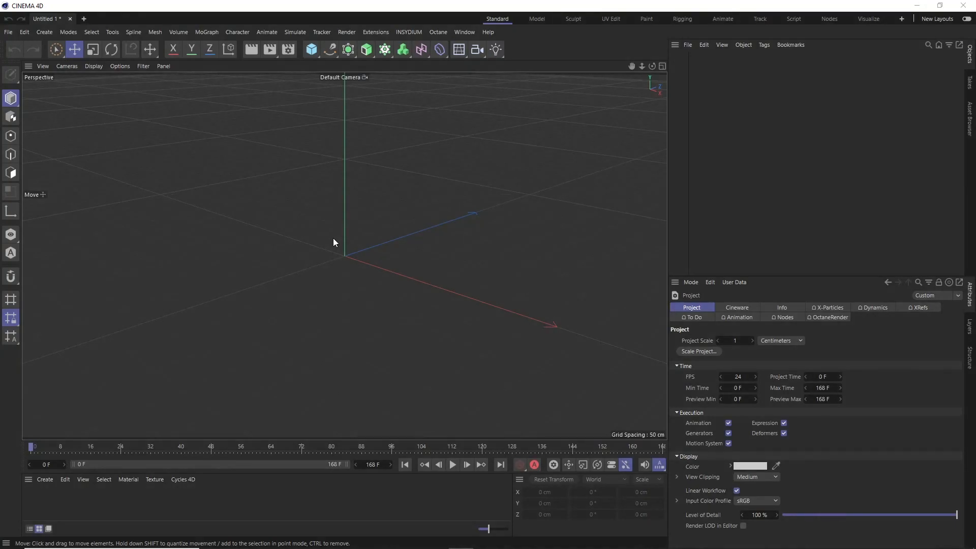
# Step: Add a cube and flatten it into a 2 cm-tall floor slab at Y −2 cm
pyautogui.click(311, 49)
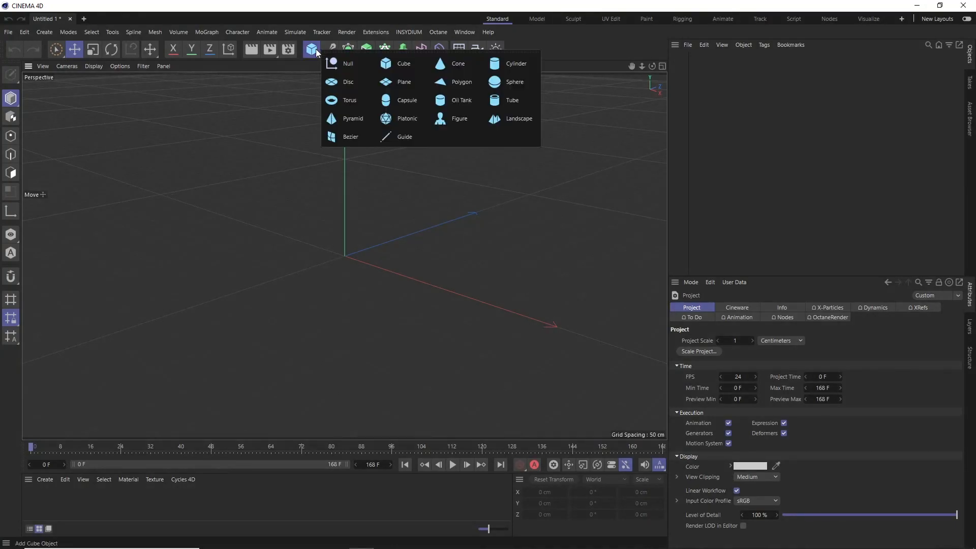
pyautogui.moveTo(403, 63)
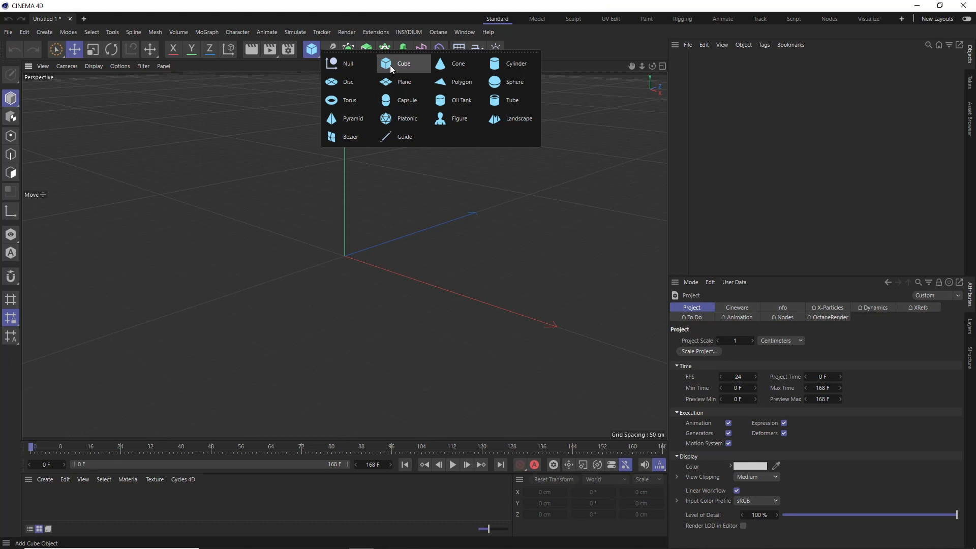
pyautogui.click(403, 63)
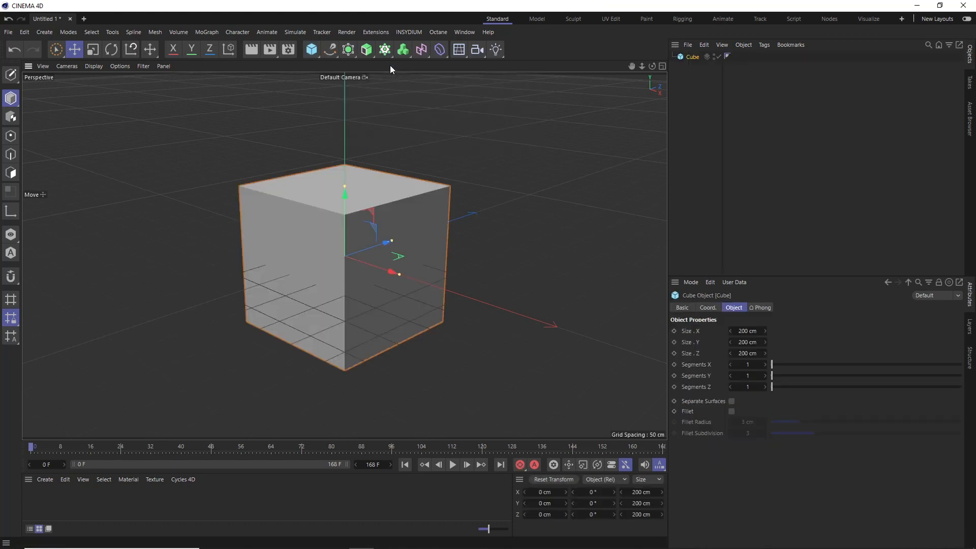
pyautogui.moveTo(324, 276)
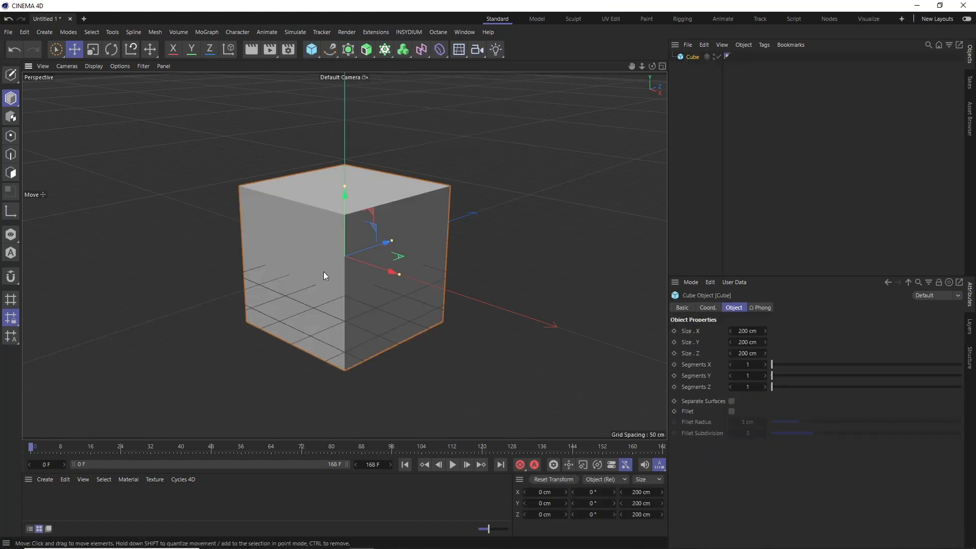
pyautogui.click(747, 342)
pyautogui.write('2')
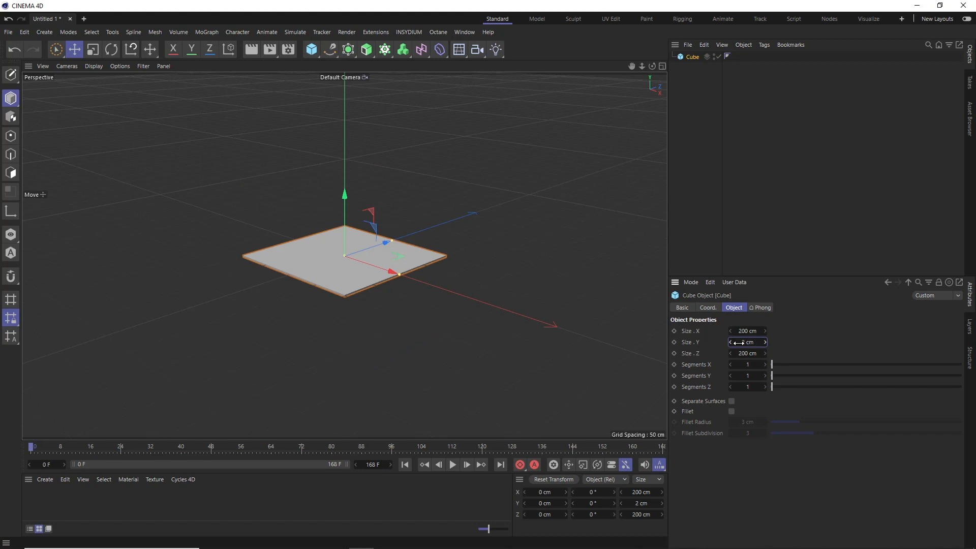
pyautogui.click(707, 308)
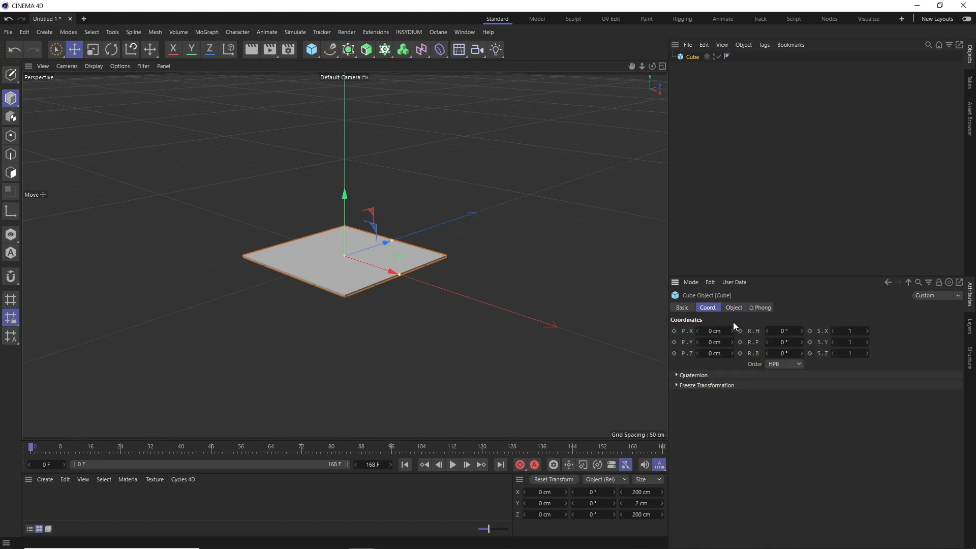
pyautogui.moveTo(697, 349)
pyautogui.write('-2')
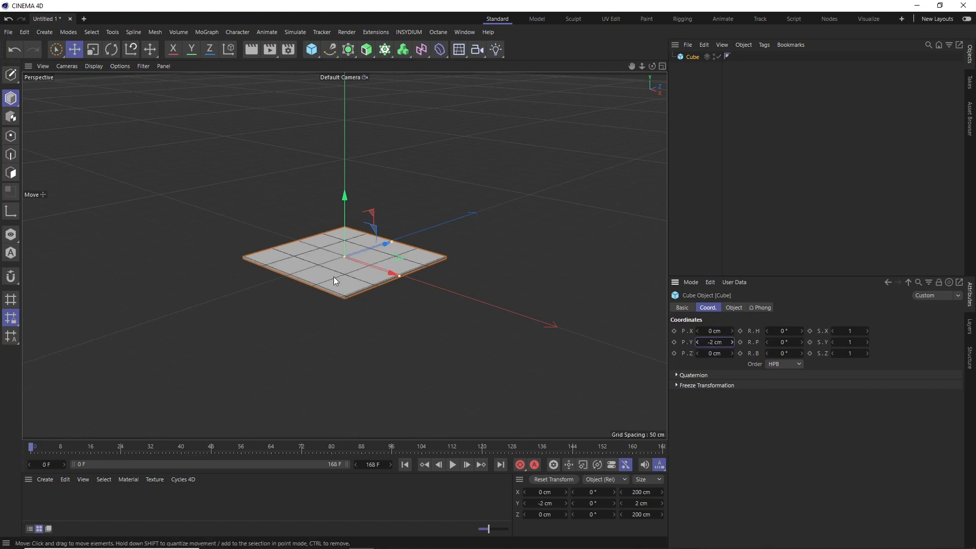
pyautogui.moveTo(377, 261)
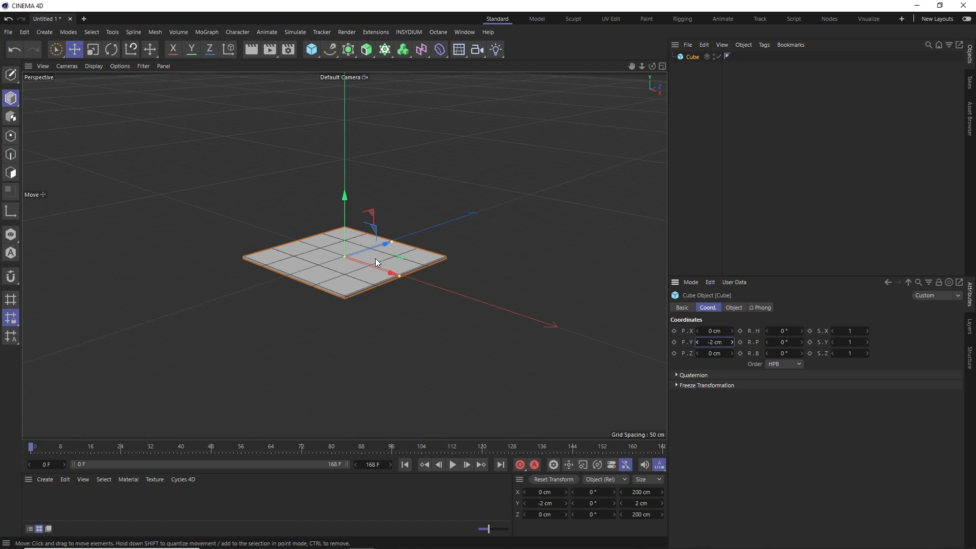
# Step: Add an X-Particles xpSystem and view the emitter's 100 × 100 cm rectangle settings
pyautogui.click(409, 31)
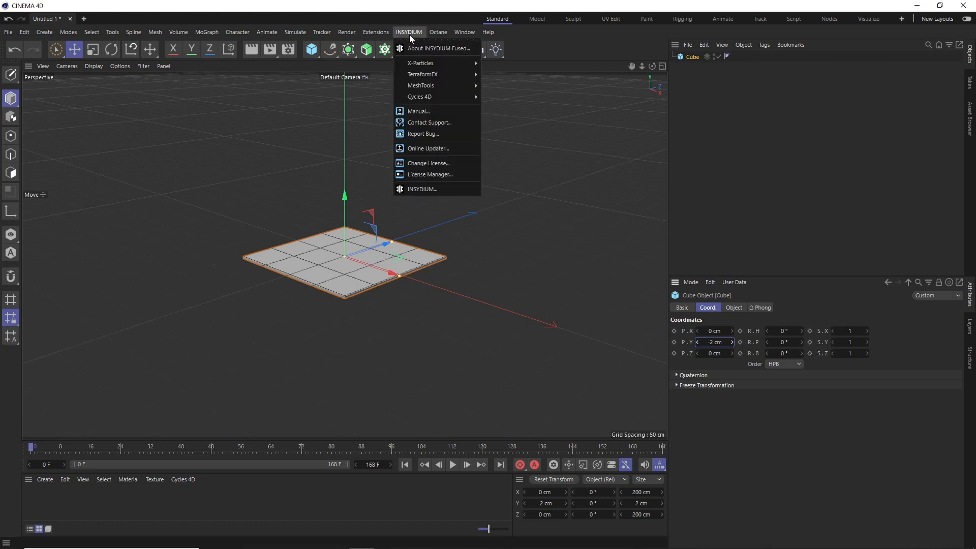
pyautogui.moveTo(420, 63)
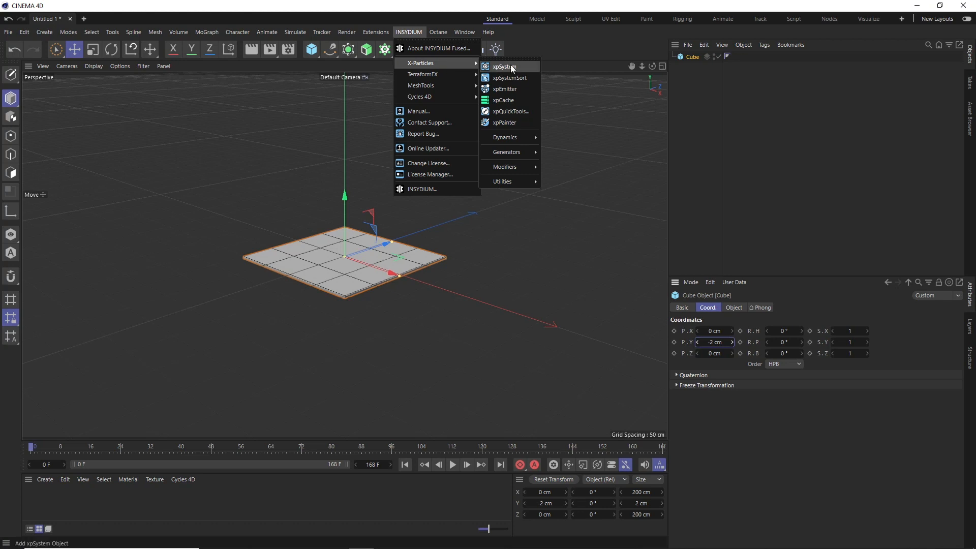
pyautogui.click(507, 66)
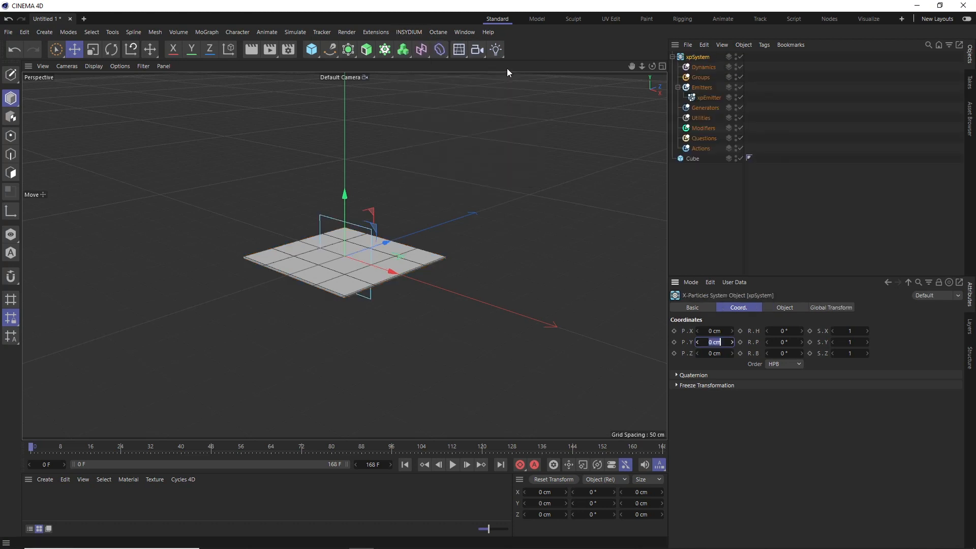
pyautogui.click(707, 98)
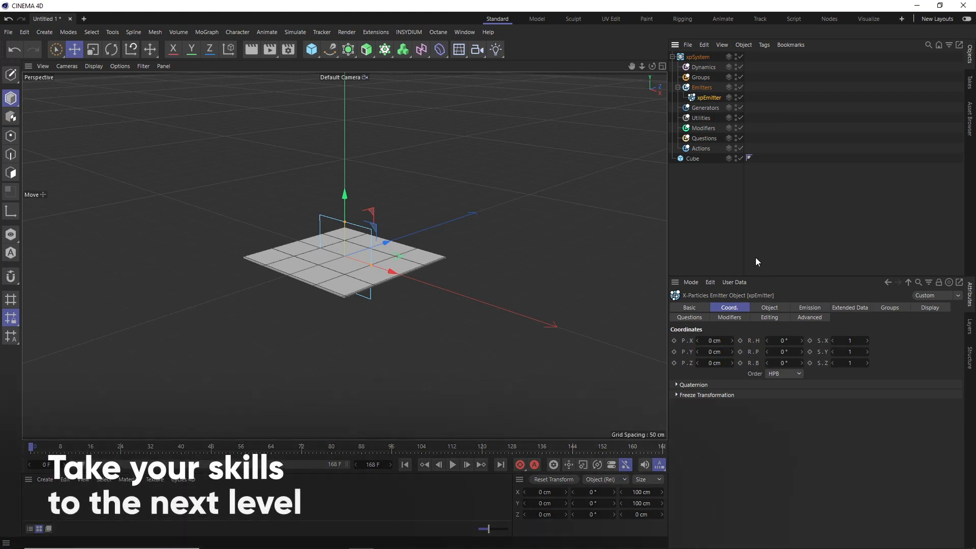
pyautogui.click(769, 308)
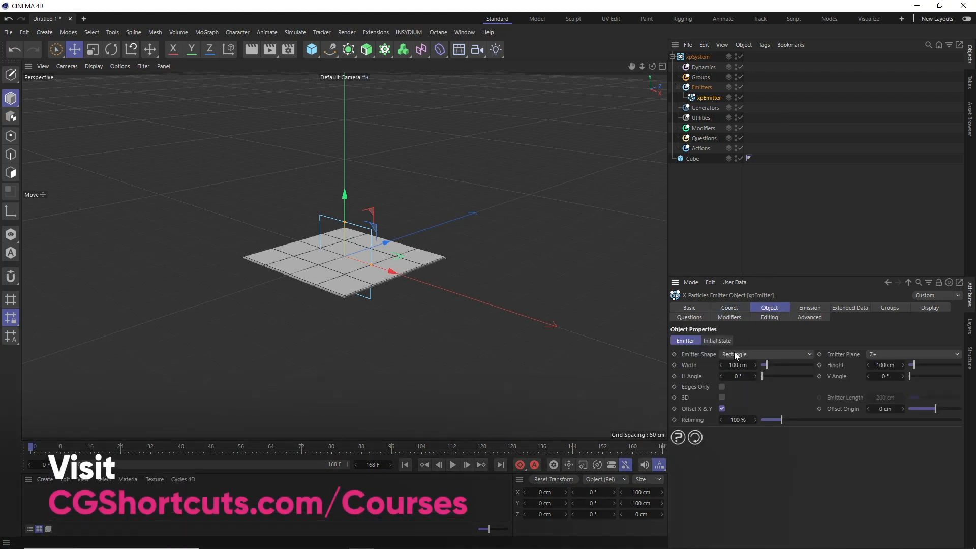
# Step: Play a test simulation, then pause and rewind to frame 0
pyautogui.click(452, 464)
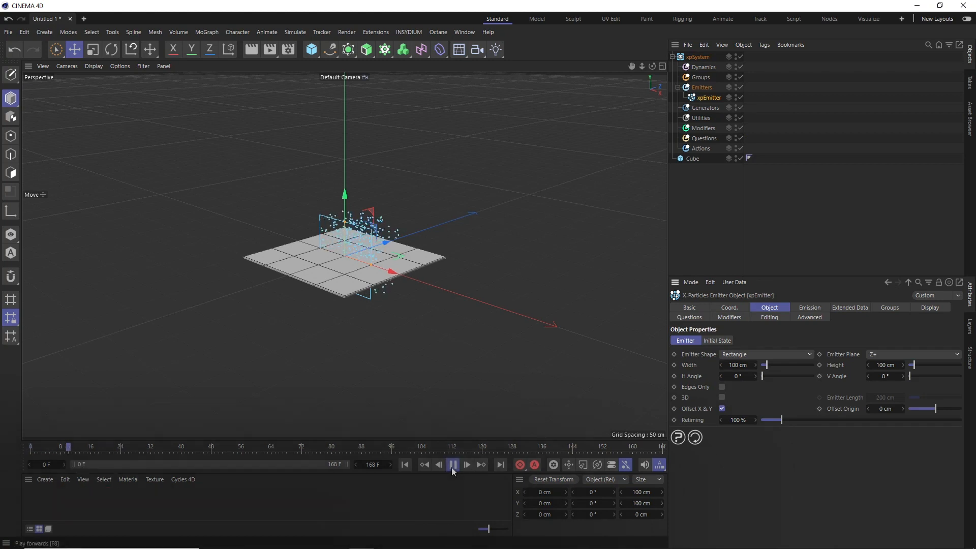
pyautogui.click(453, 464)
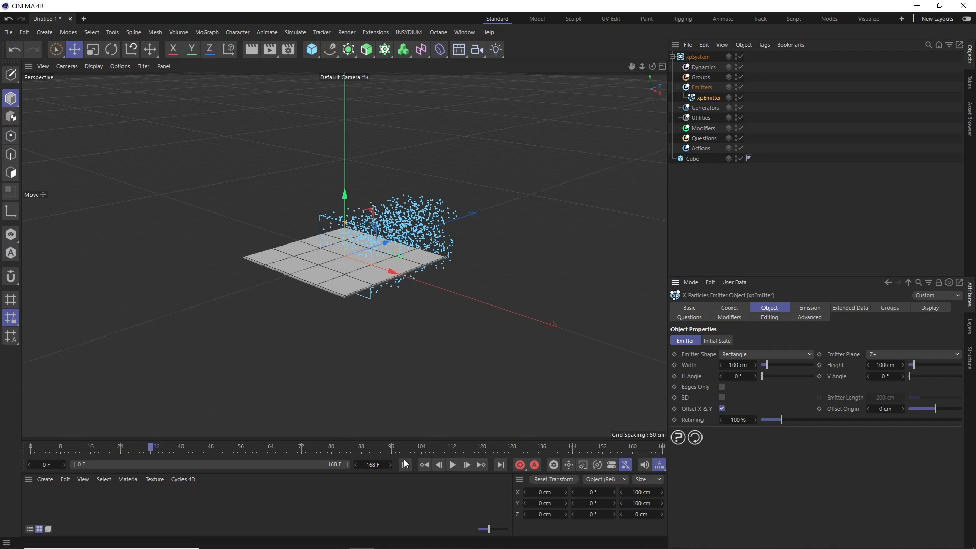
pyautogui.click(425, 464)
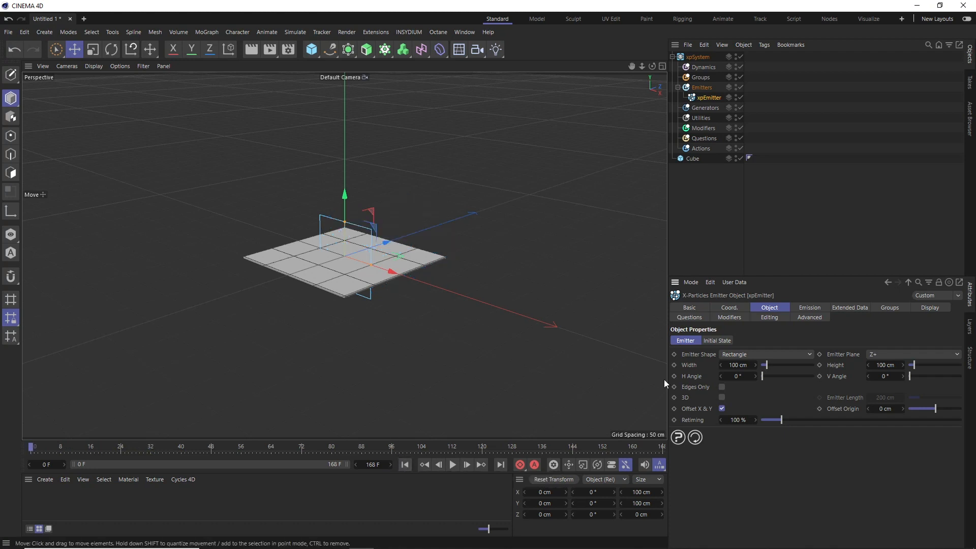
# Step: Change the emitter shape to Ellipse and raise the emitter to Y 30 cm
pyautogui.click(766, 354)
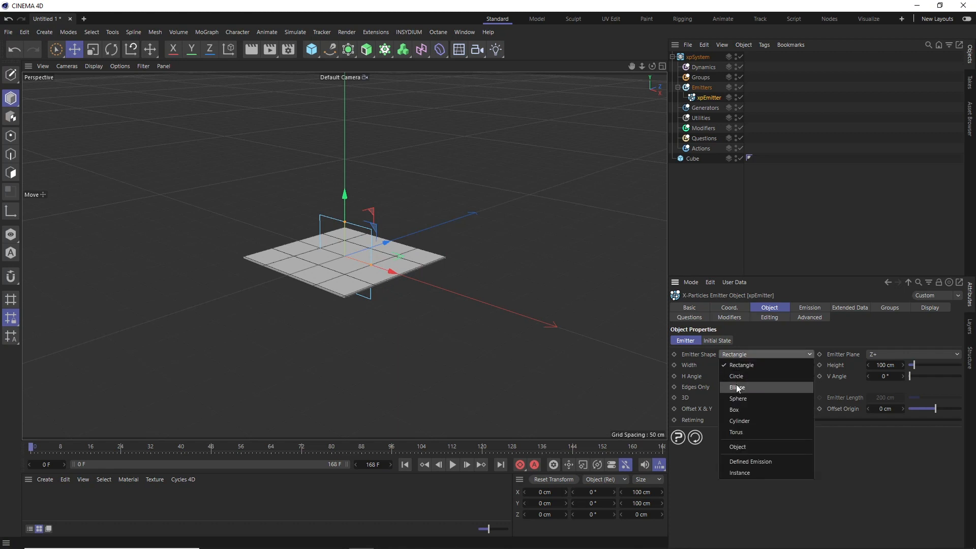
pyautogui.click(738, 388)
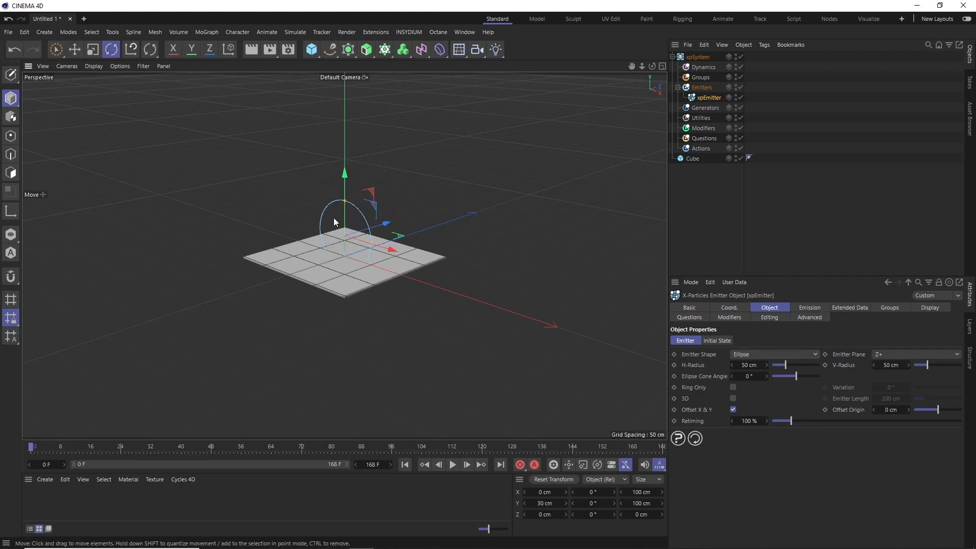
pyautogui.click(73, 49)
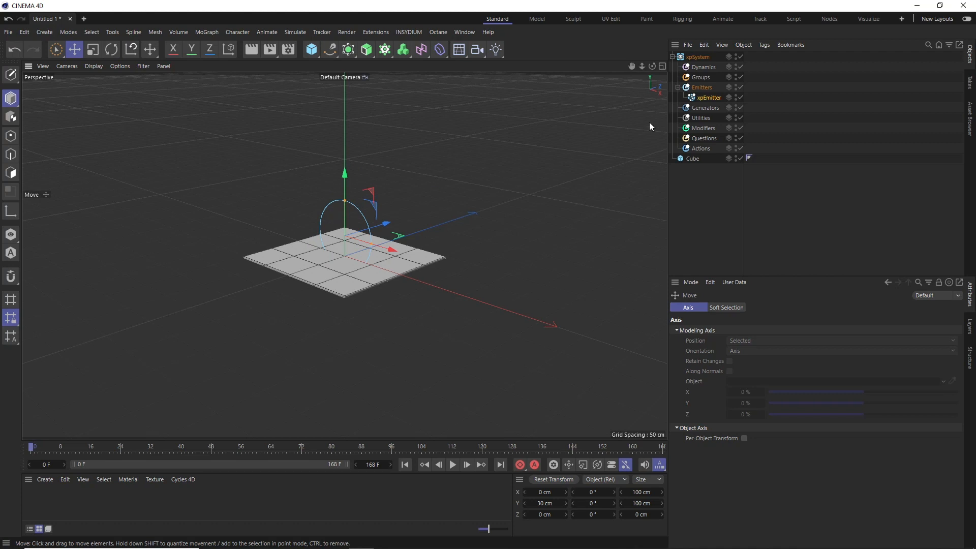
pyautogui.click(709, 97)
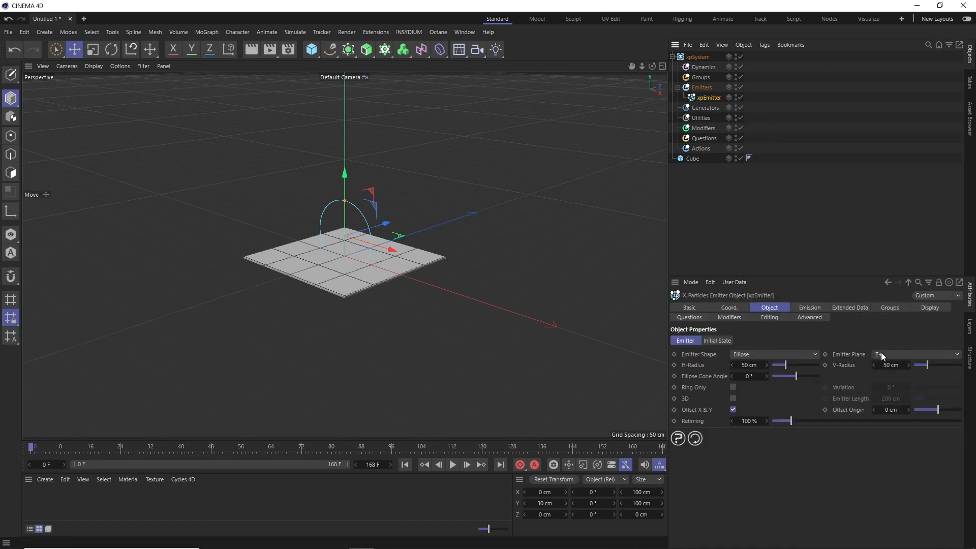
# Step: Aim the emitter down along Y− with 4 × 2 cm radii and test the stream
pyautogui.click(916, 354)
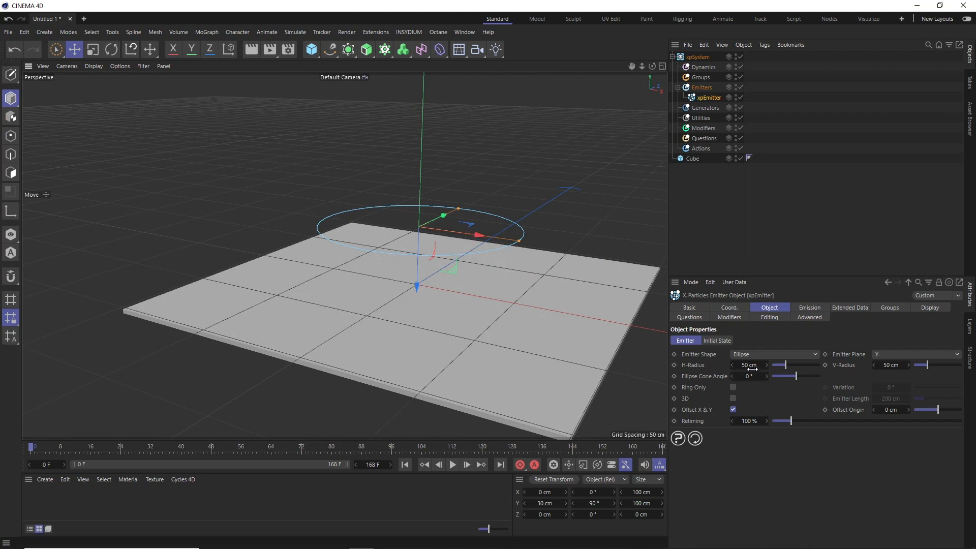
pyautogui.moveTo(778, 366); pyautogui.dragTo(751, 366)
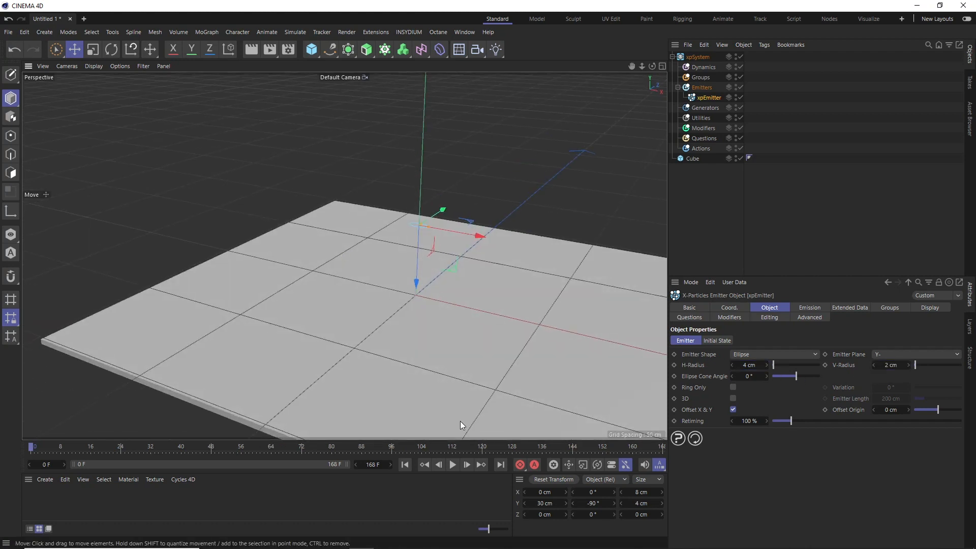
pyautogui.click(452, 464)
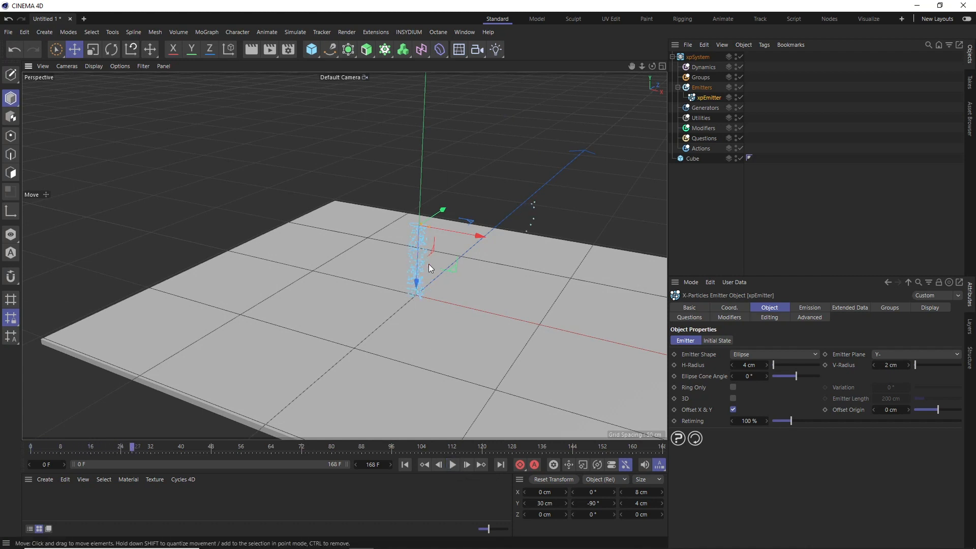
pyautogui.click(405, 464)
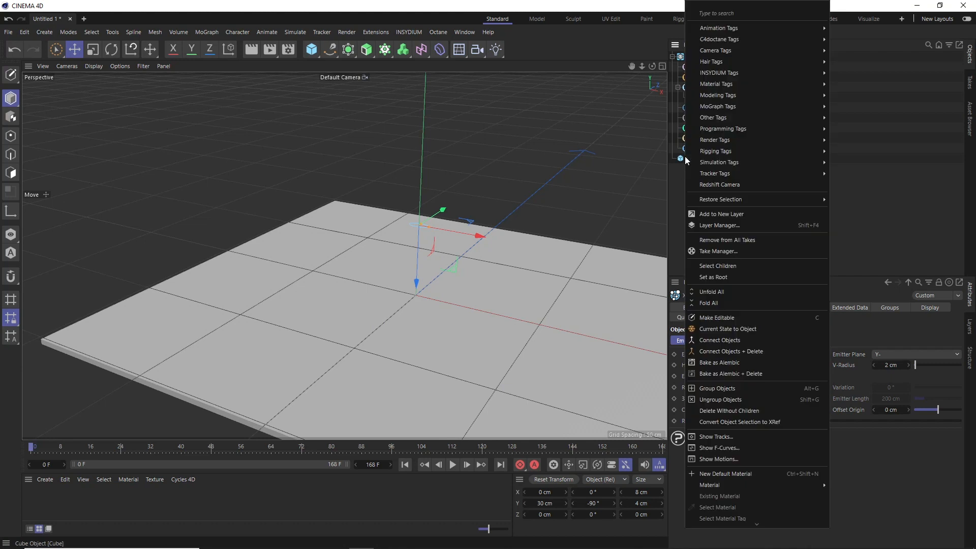
pyautogui.moveTo(719, 73)
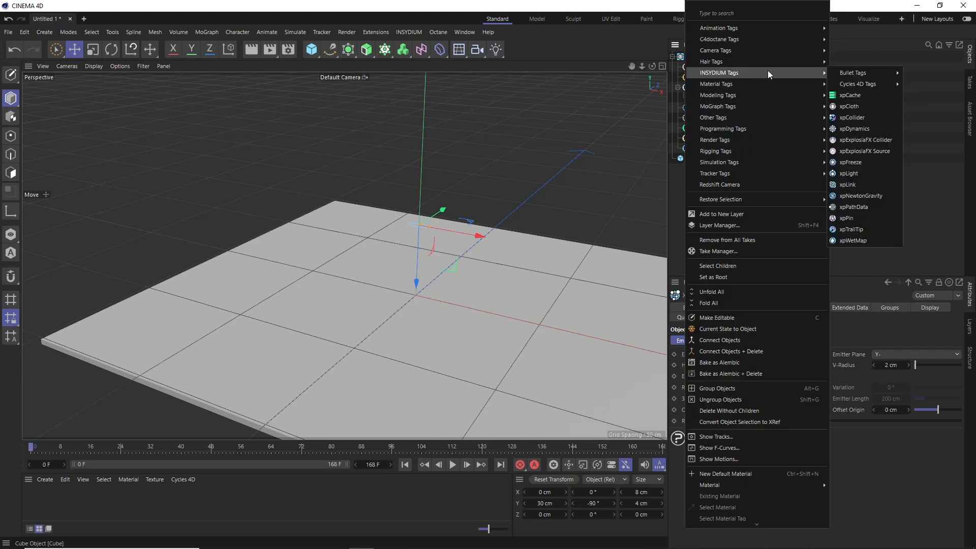
pyautogui.moveTo(852, 117)
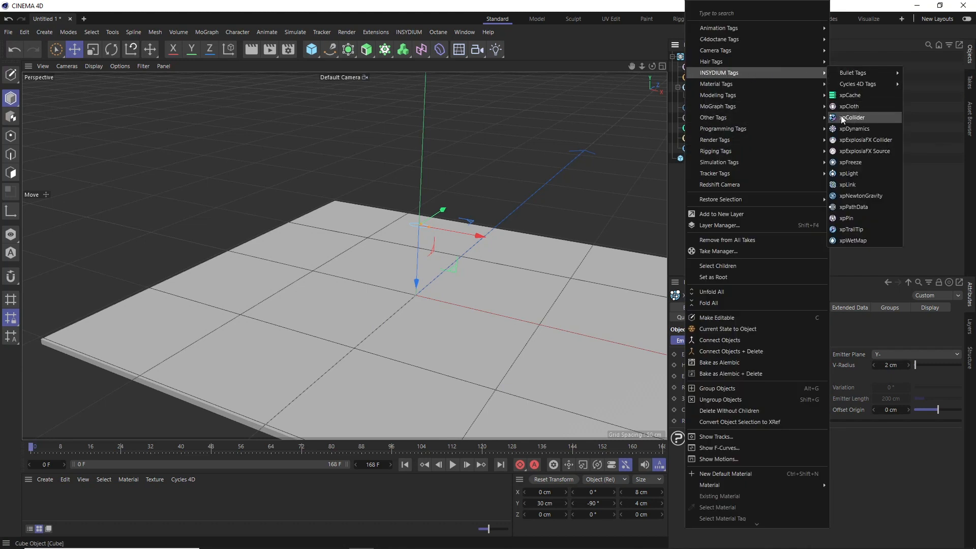
# Step: Give the cube an xpCollider tag with 0% bounce and 100% friction, then play
pyautogui.click(854, 117)
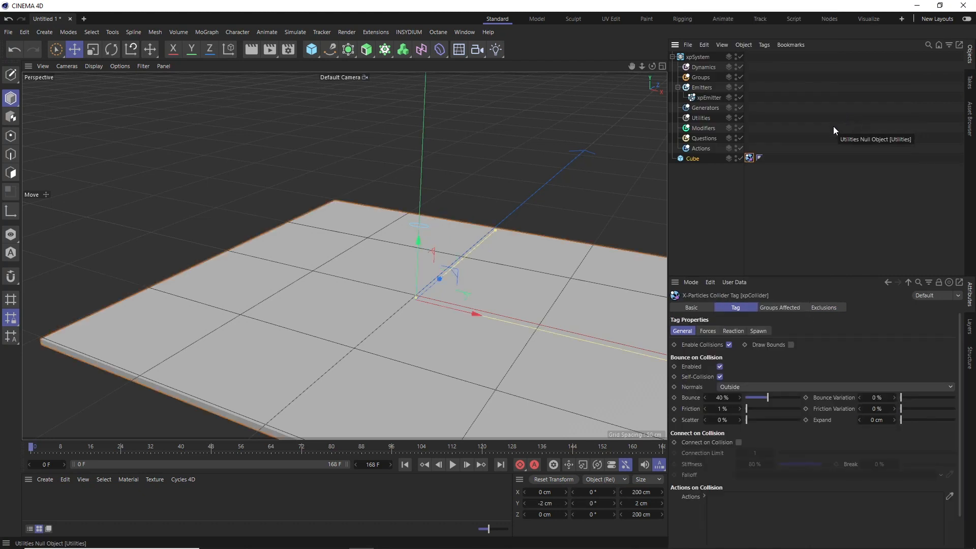
pyautogui.moveTo(715, 353)
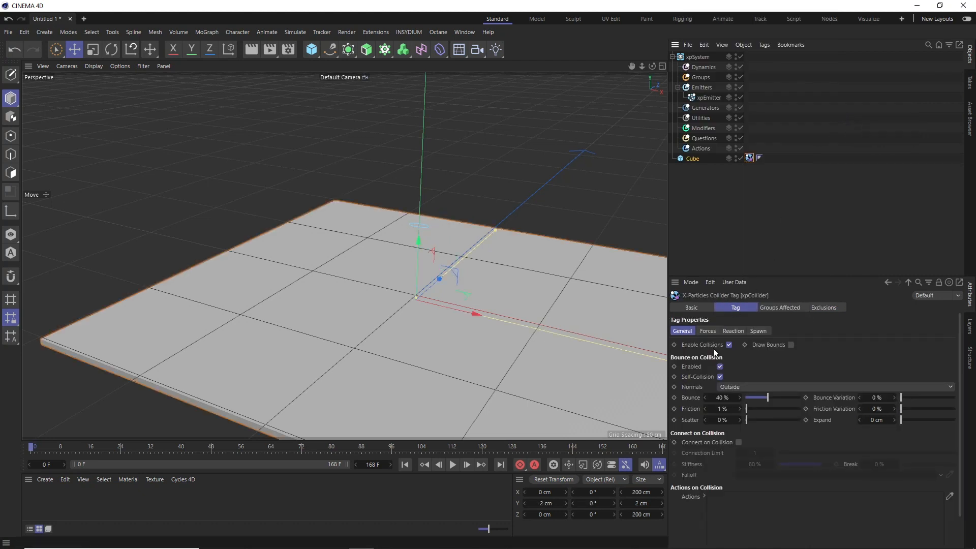
pyautogui.moveTo(694, 397)
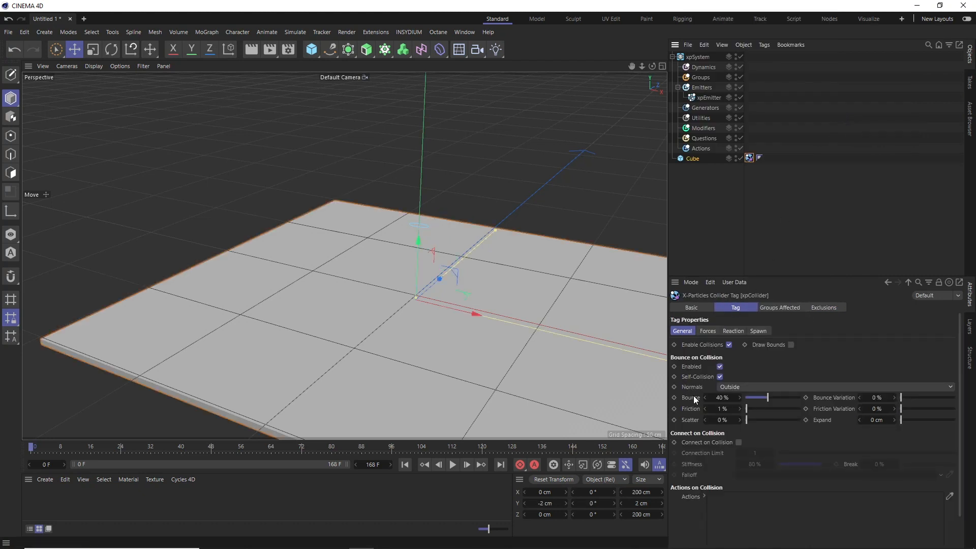
pyautogui.moveTo(754, 397); pyautogui.dragTo(741, 397)
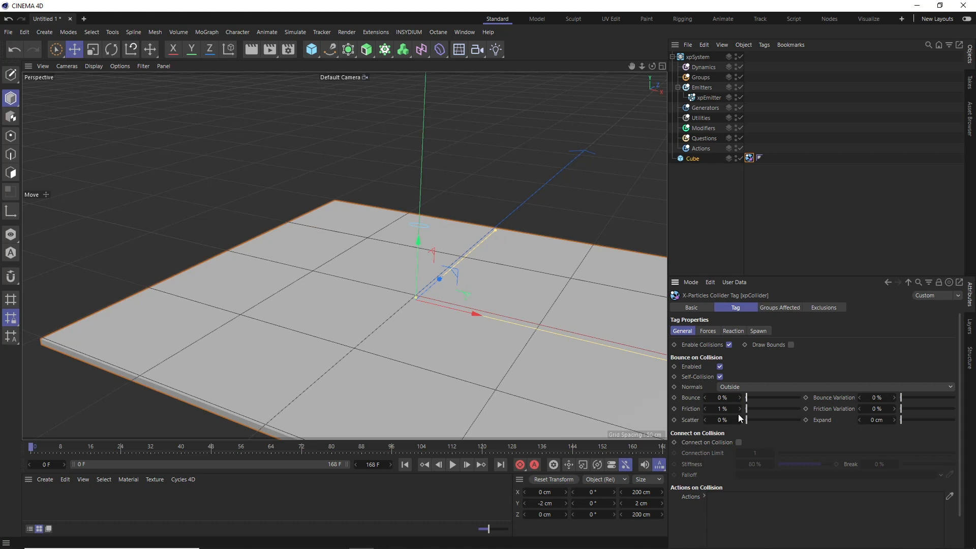
pyautogui.moveTo(741, 408); pyautogui.dragTo(804, 408)
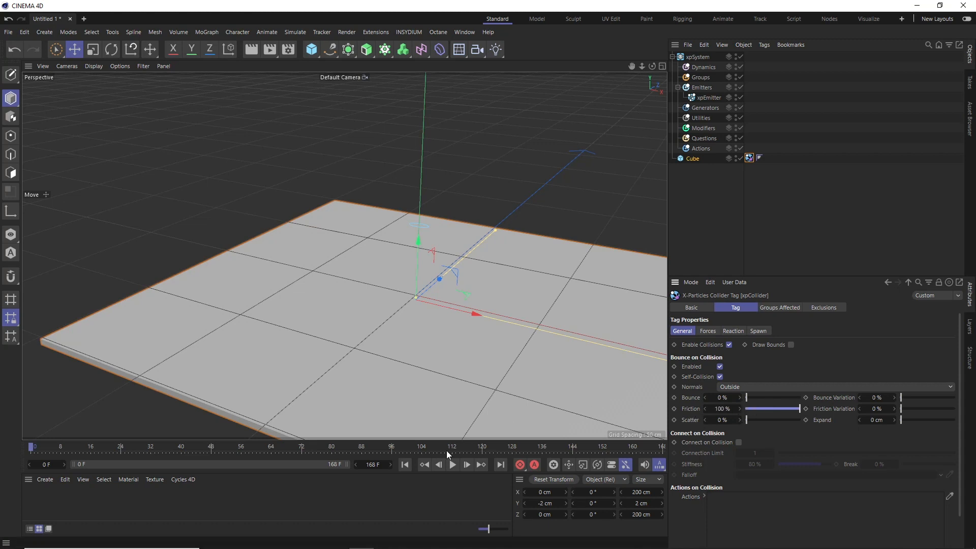
pyautogui.click(453, 464)
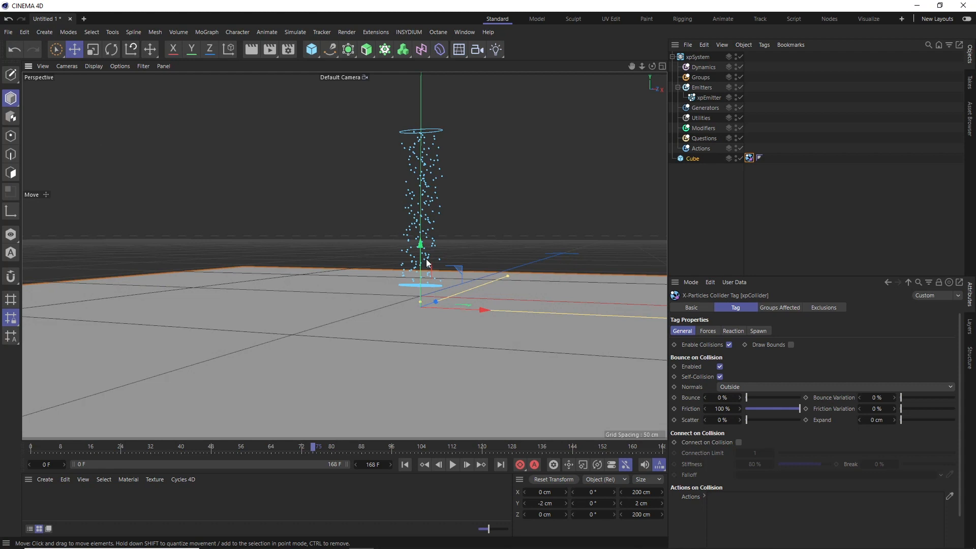
pyautogui.moveTo(428, 330)
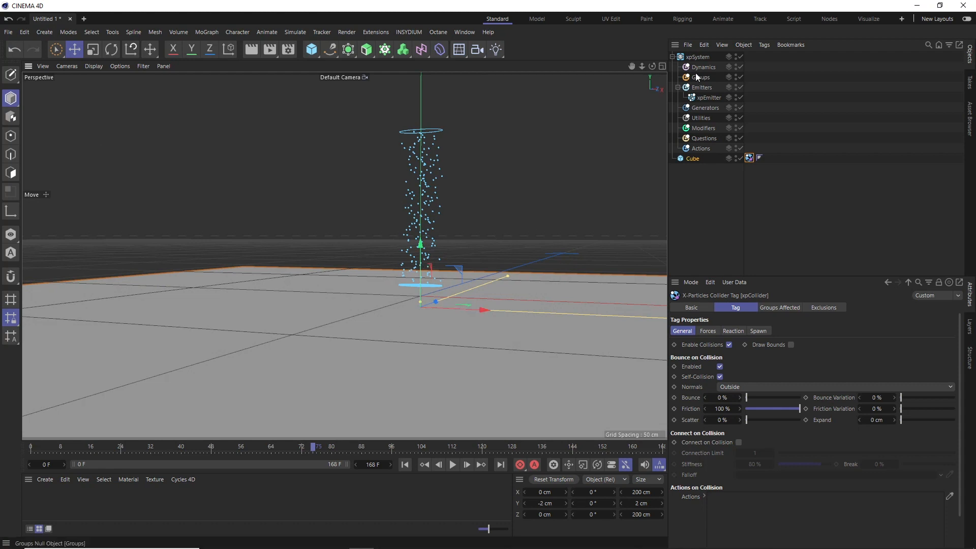
# Step: Add xpFluidFX to the Dynamics folder and replay the fluid simulation from frame 0
pyautogui.click(704, 66)
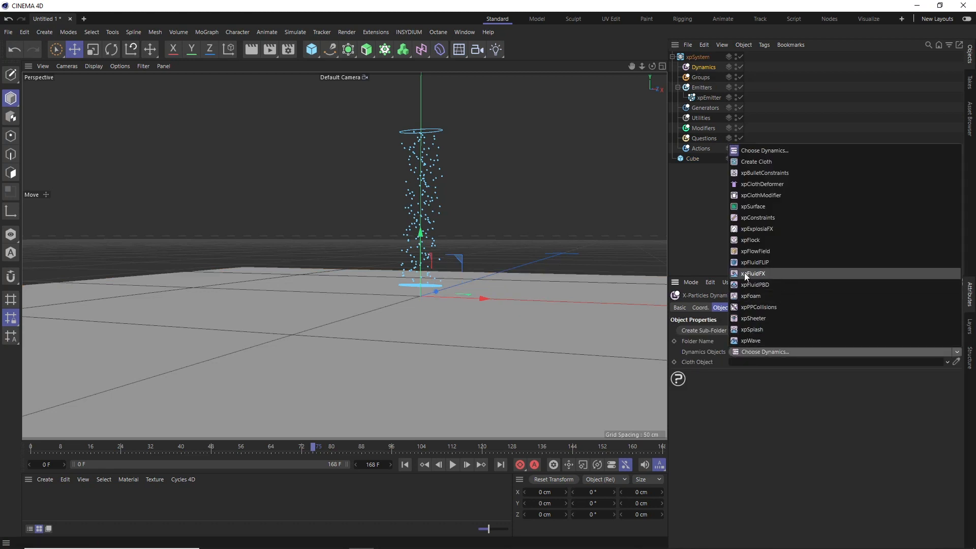
pyautogui.click(754, 273)
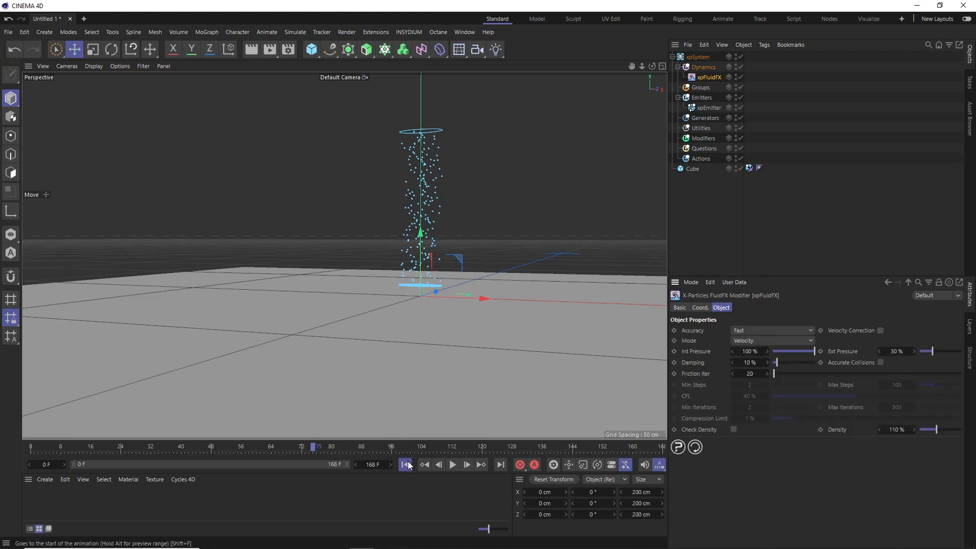
pyautogui.click(452, 464)
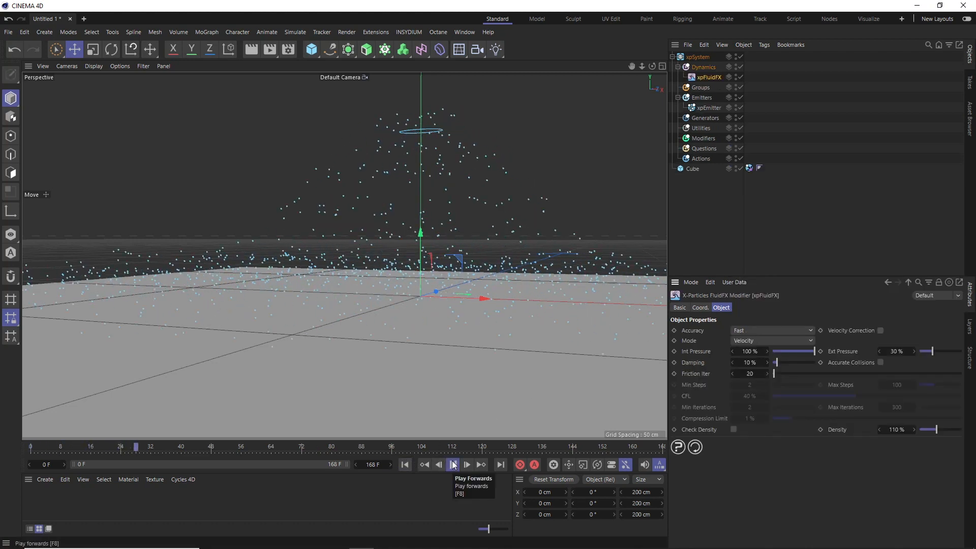
pyautogui.click(453, 465)
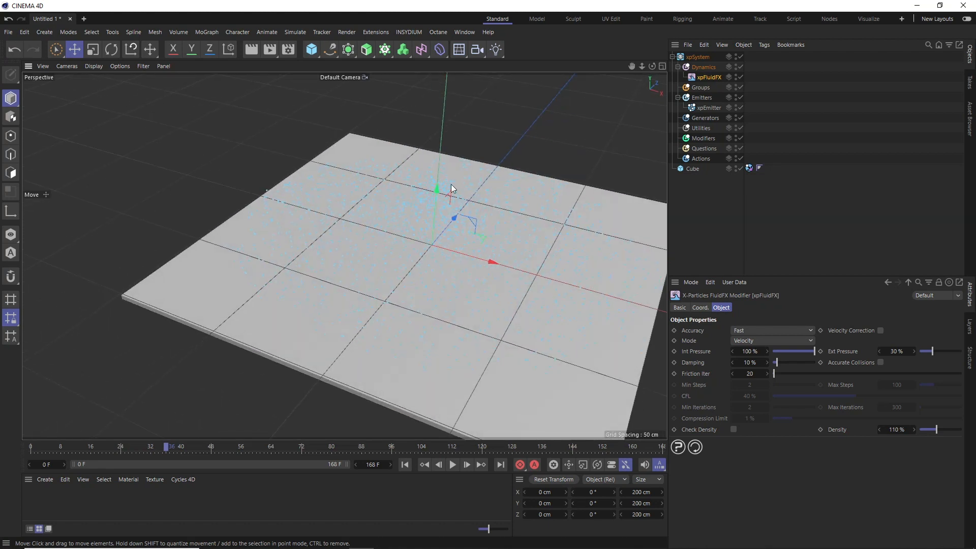
pyautogui.moveTo(427, 214)
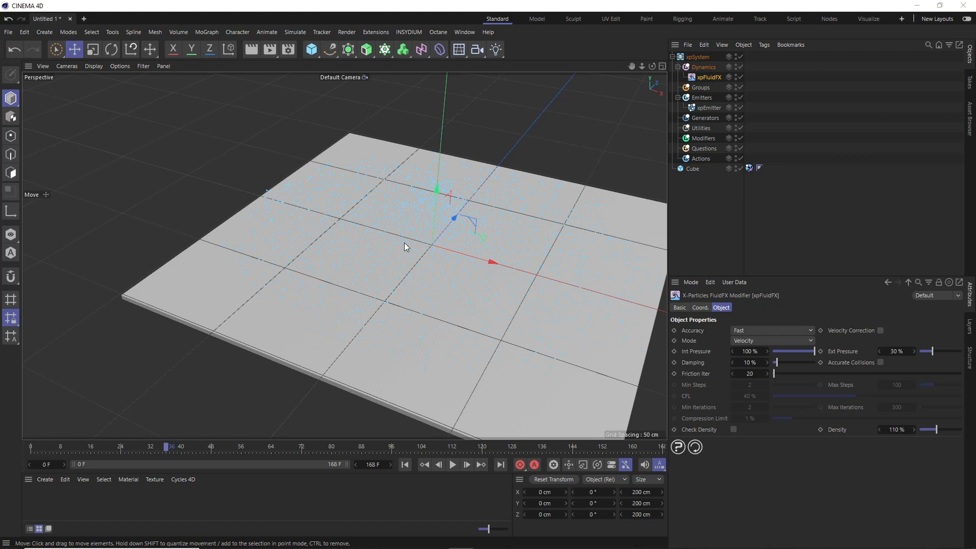
pyautogui.click(703, 138)
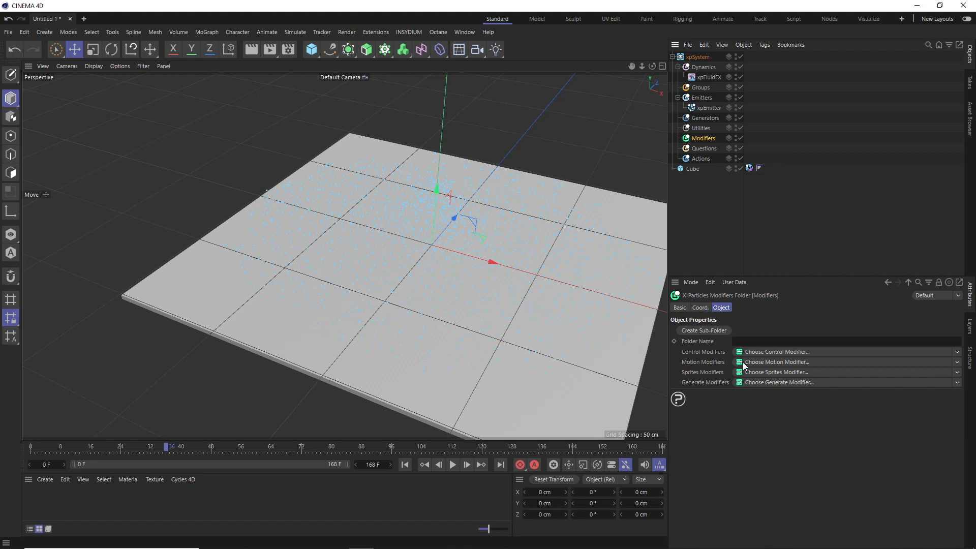
# Step: Add an xpGravity modifier, set fluid Accuracy to High, and run a test playback
pyautogui.click(777, 361)
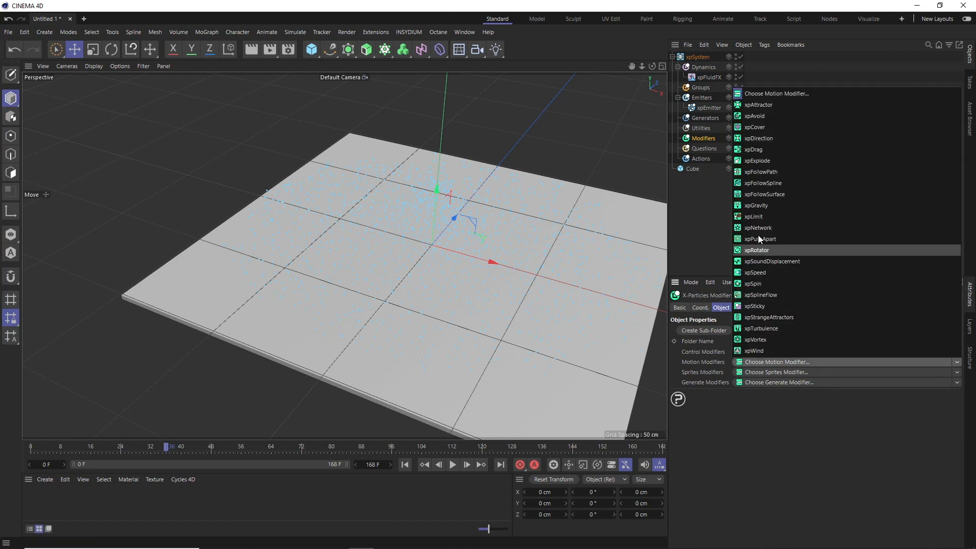
pyautogui.click(757, 204)
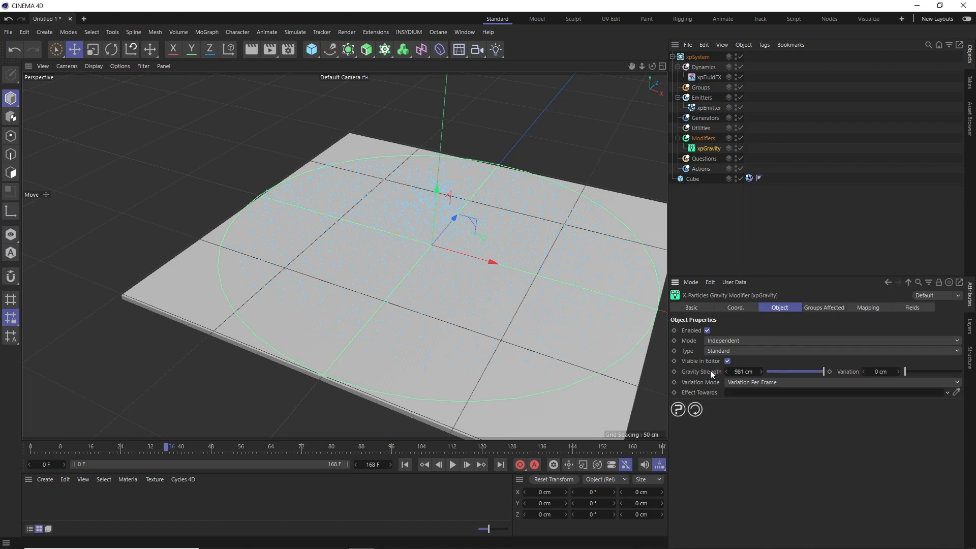
pyautogui.click(744, 371)
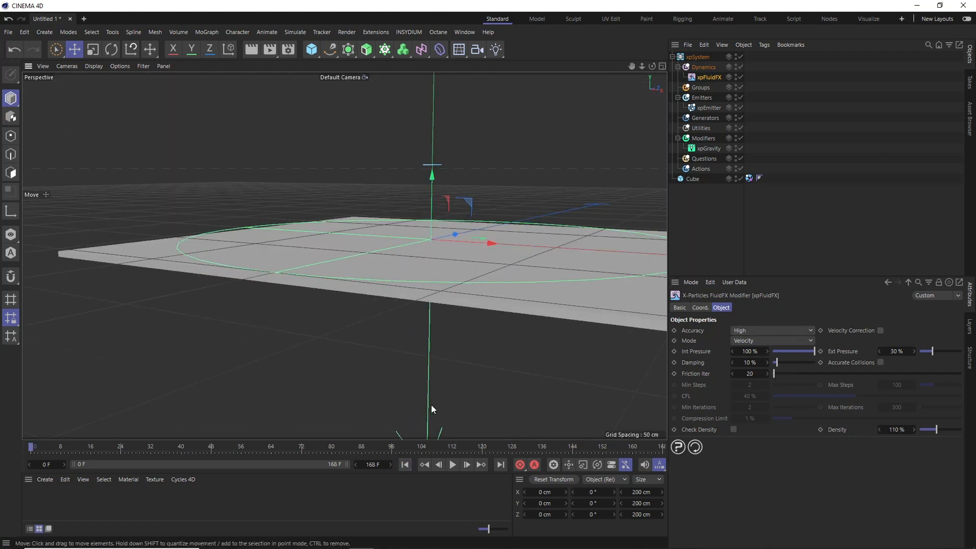
pyautogui.click(453, 465)
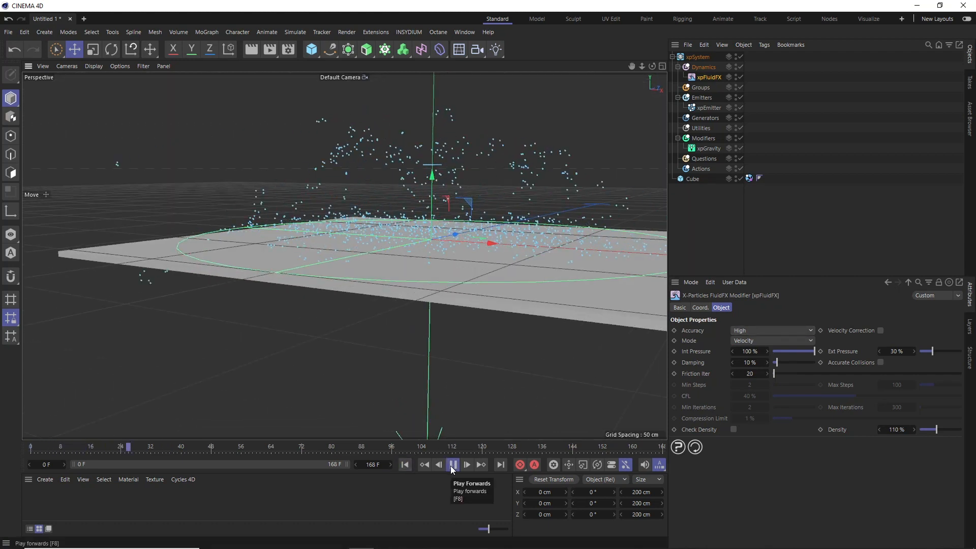
pyautogui.click(452, 465)
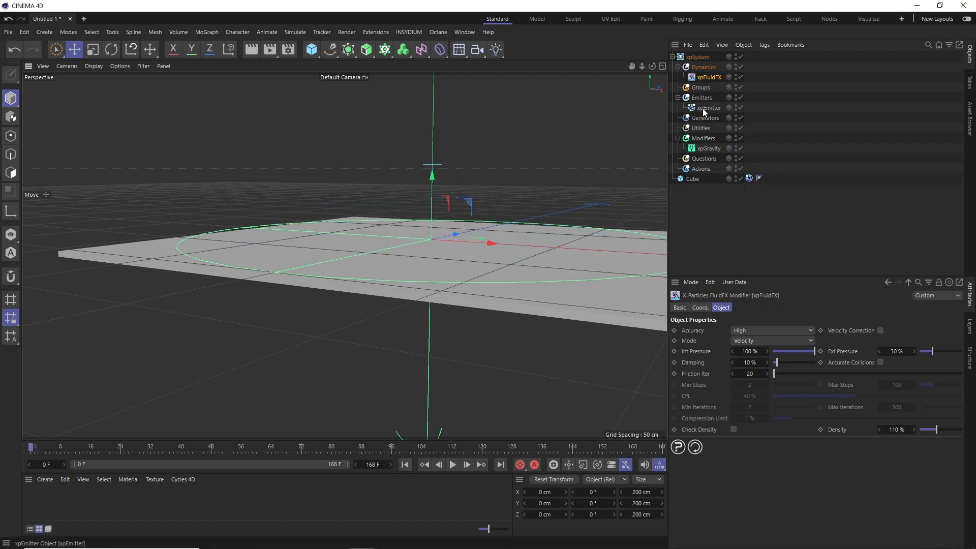
# Step: View the emitter's Emission settings and run a test playback, then stop it
pyautogui.click(708, 107)
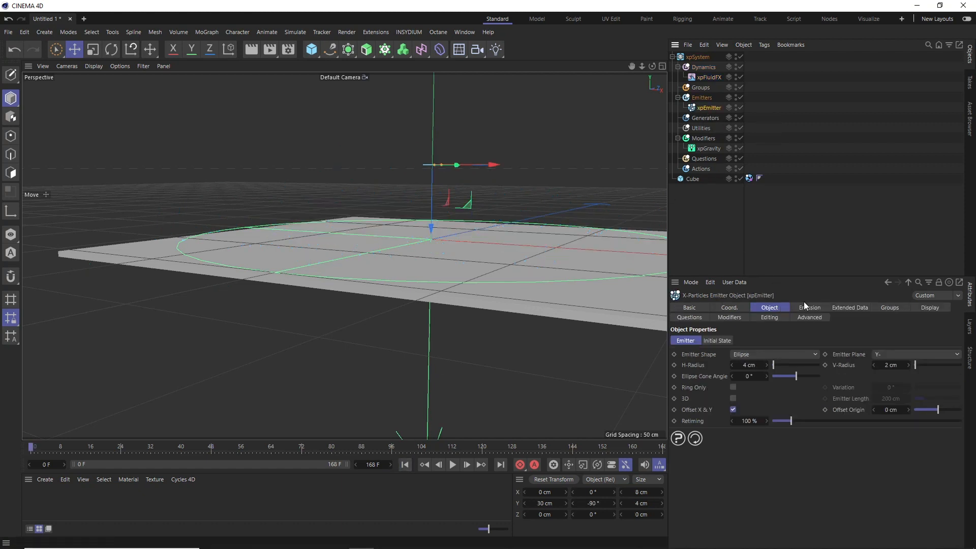
pyautogui.click(810, 307)
pyautogui.write('5000')
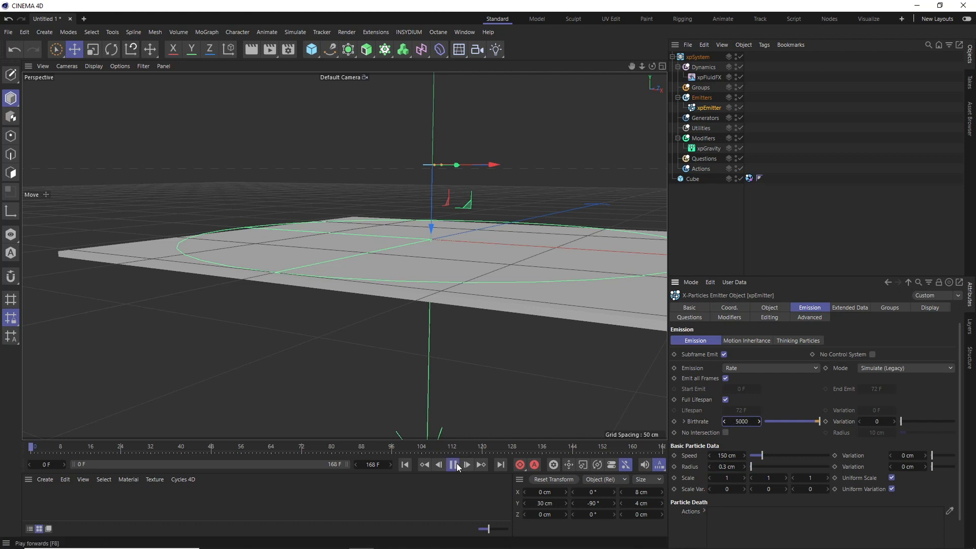
pyautogui.click(452, 465)
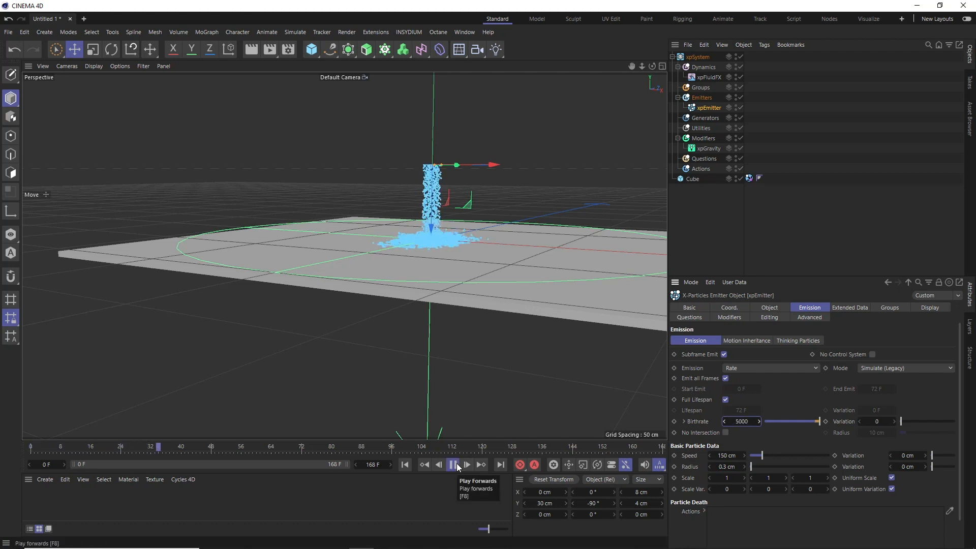
pyautogui.click(453, 465)
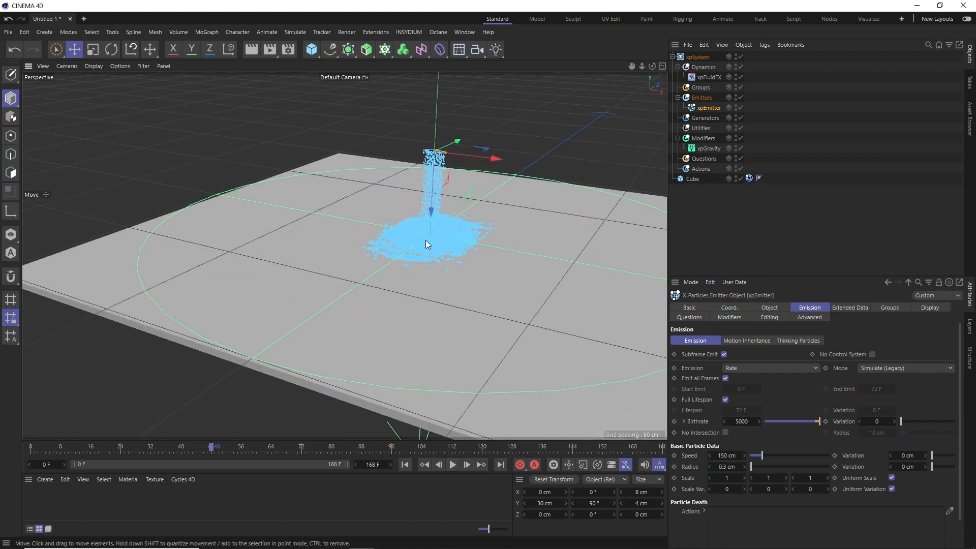
pyautogui.click(404, 465)
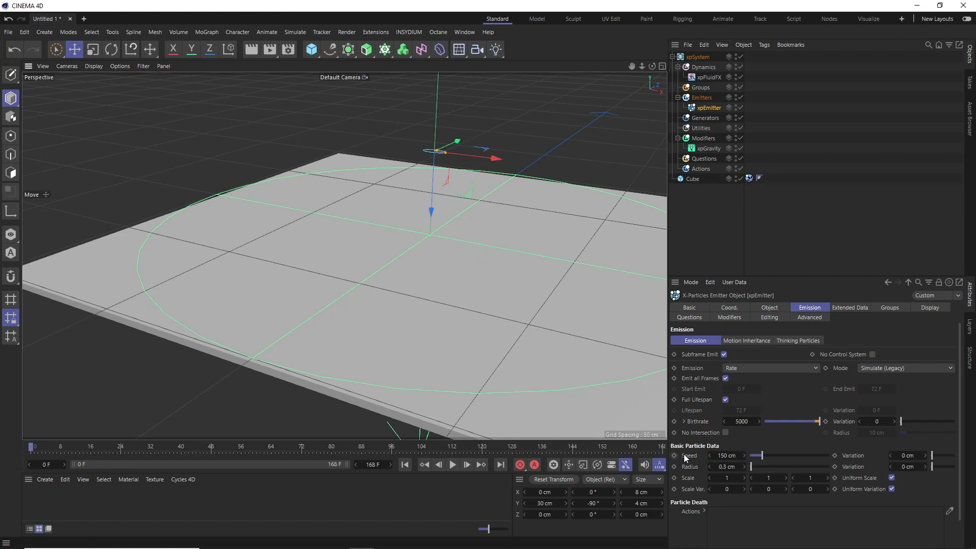
# Step: Lower the emission speed from 150 cm to 60 cm and replay the simulation
pyautogui.click(727, 455)
pyautogui.write('60')
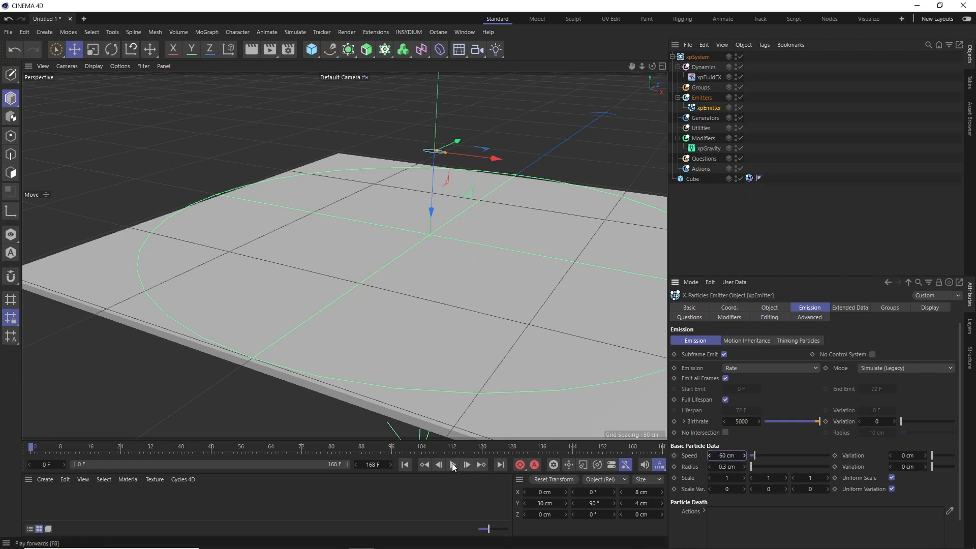
pyautogui.click(452, 465)
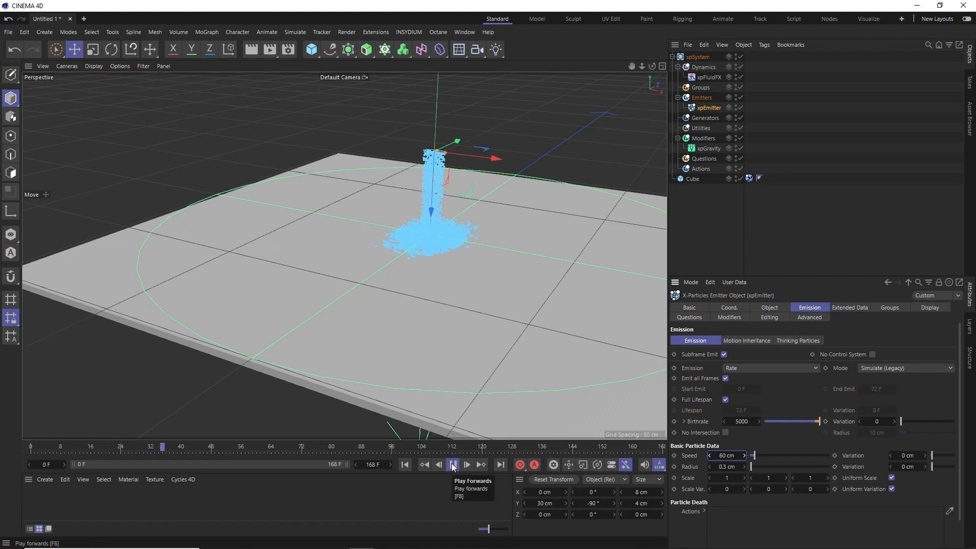
pyautogui.click(453, 464)
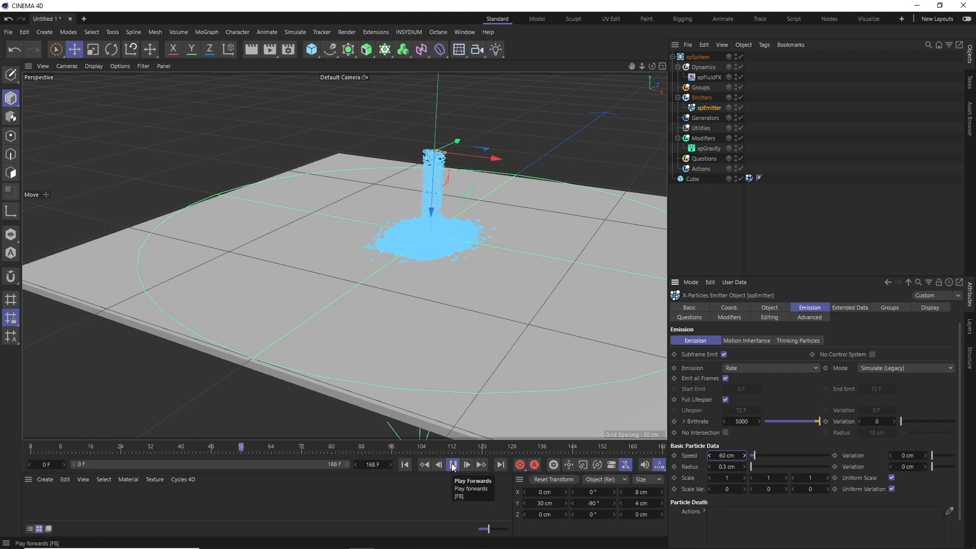
pyautogui.click(452, 464)
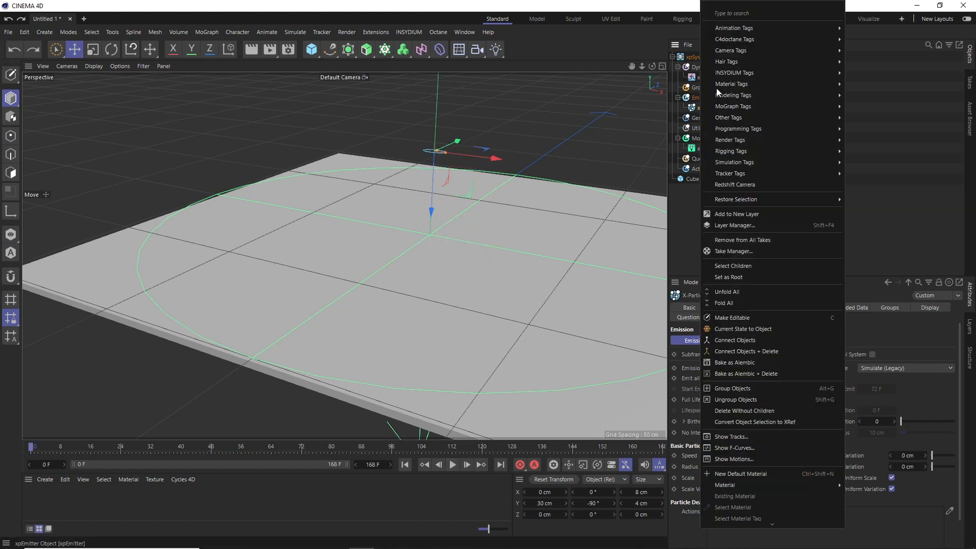
pyautogui.moveTo(733, 27)
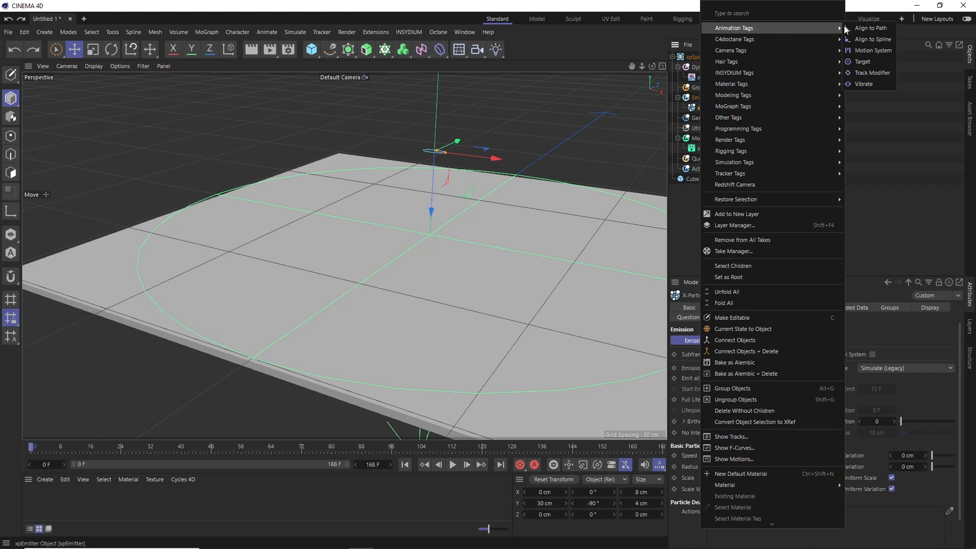
pyautogui.moveTo(865, 83)
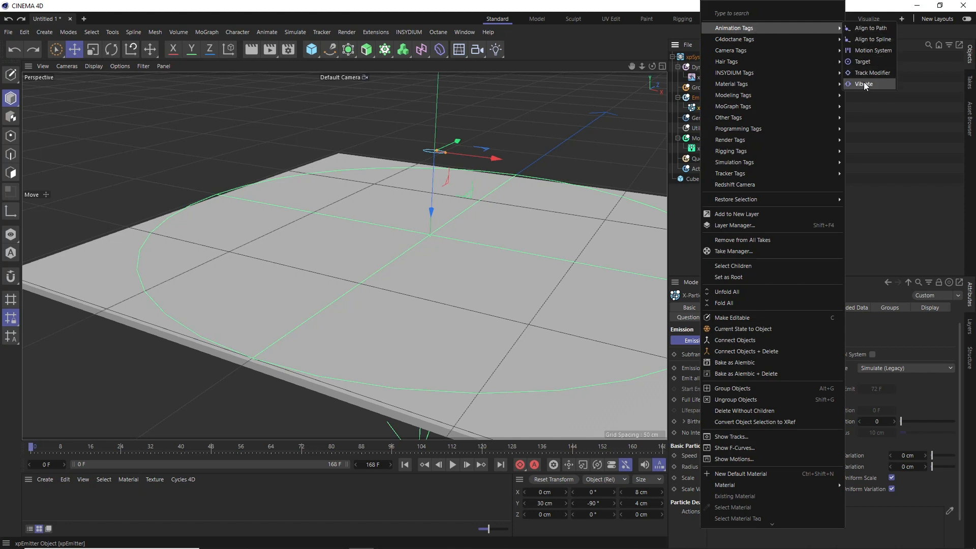
# Step: Add a Vibrate tag to the emitter with 8 cm Z position amplitude at frequency 1
pyautogui.click(864, 84)
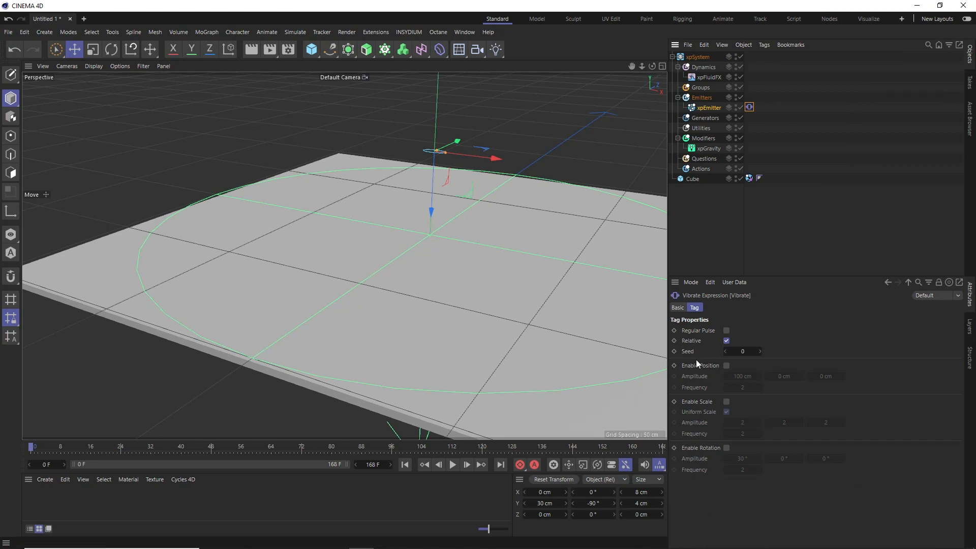
pyautogui.click(726, 365)
pyautogui.write('1')
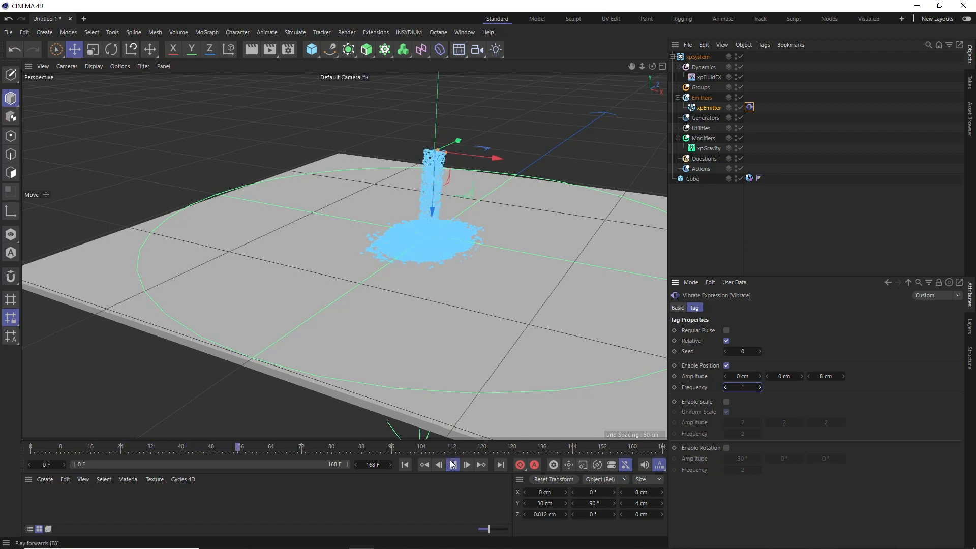
pyautogui.click(405, 464)
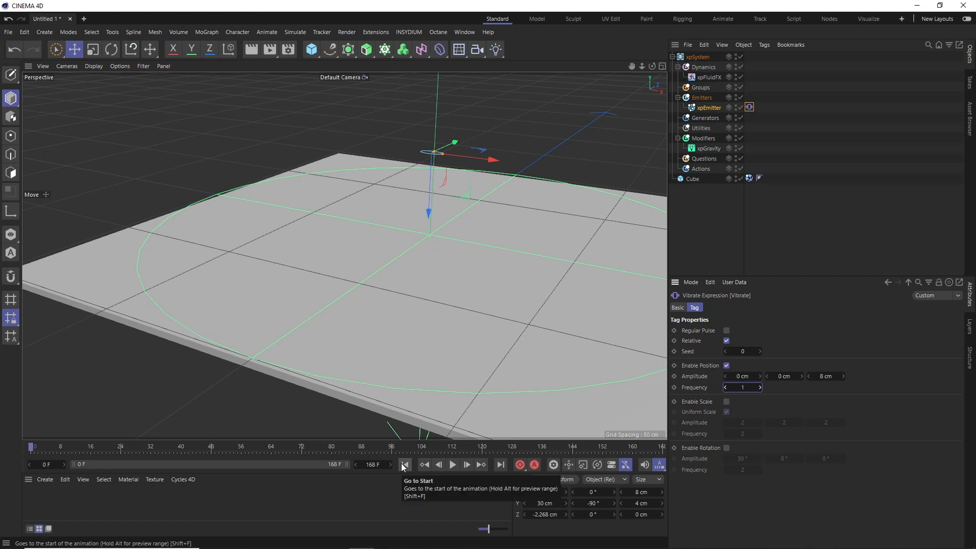
pyautogui.click(708, 108)
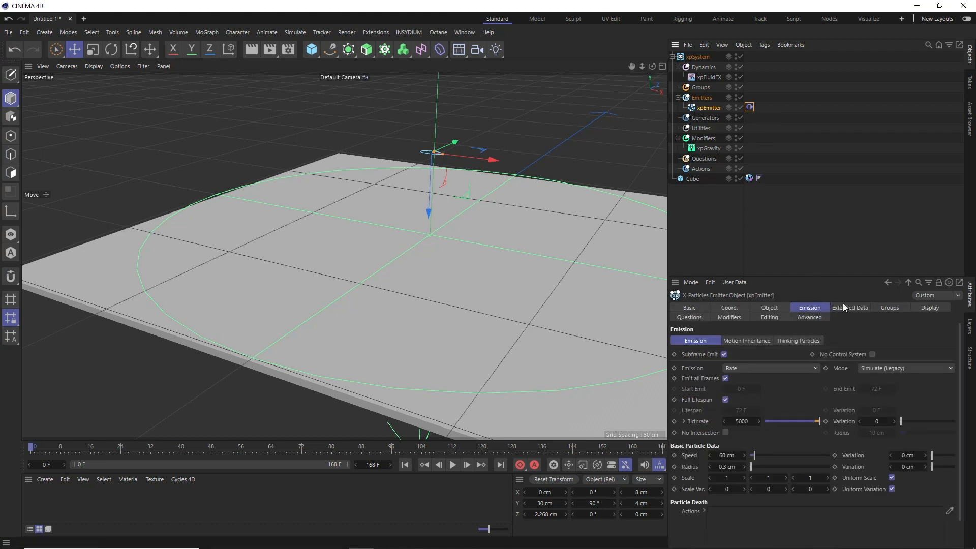
# Step: Set the emitter particles' physical data to 0% bounce and 100% friction
pyautogui.click(851, 307)
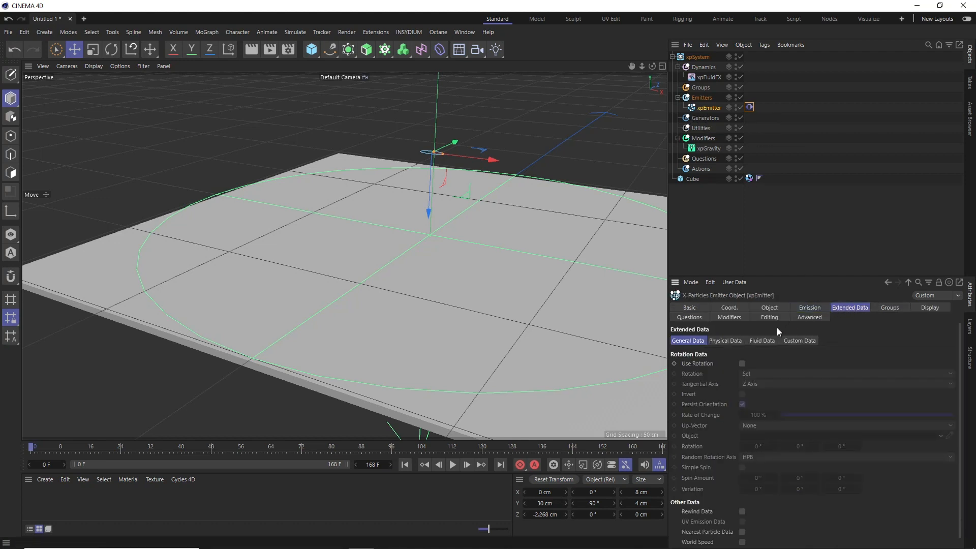
pyautogui.click(725, 341)
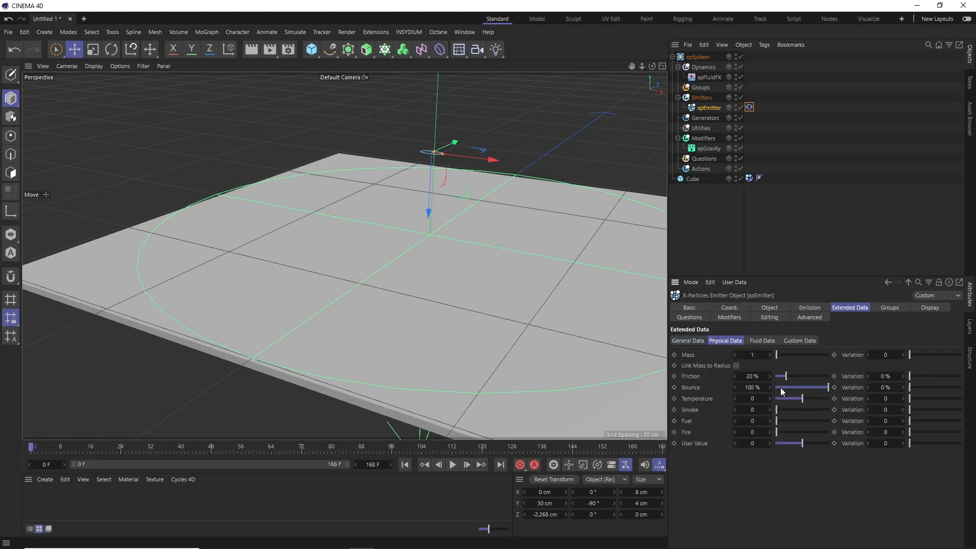
pyautogui.moveTo(809, 388); pyautogui.dragTo(777, 387)
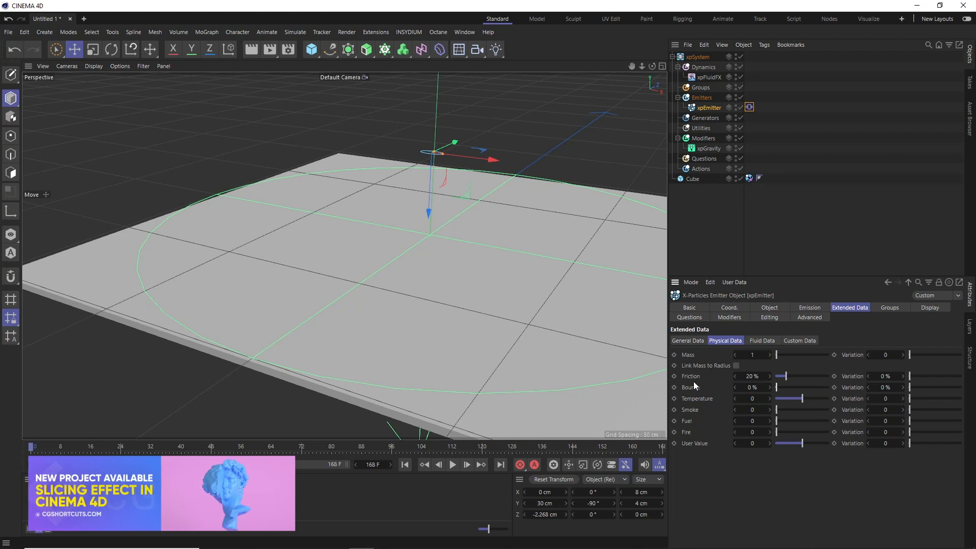
pyautogui.moveTo(780, 377); pyautogui.dragTo(831, 376)
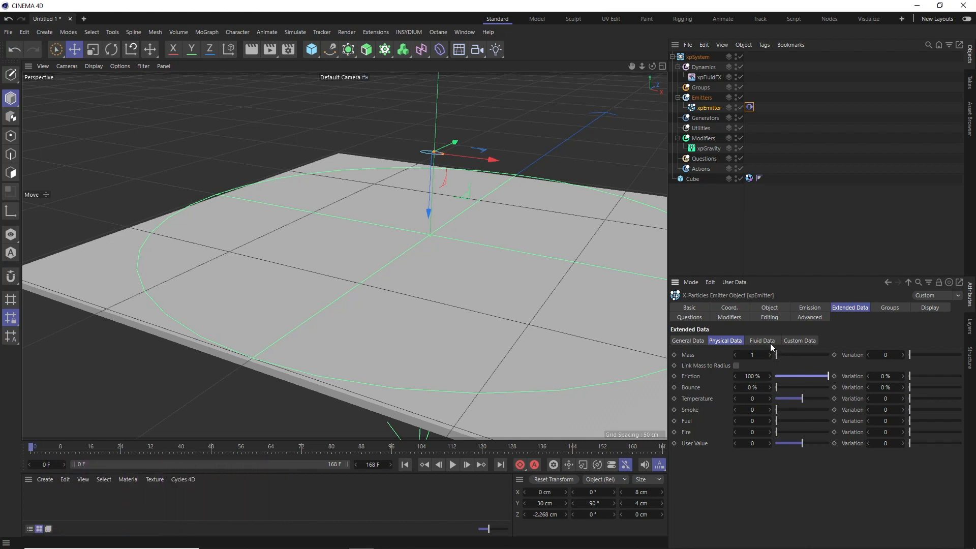
# Step: Set the particles' fluid viscosity to 900 and play to watch them pool
pyautogui.click(762, 341)
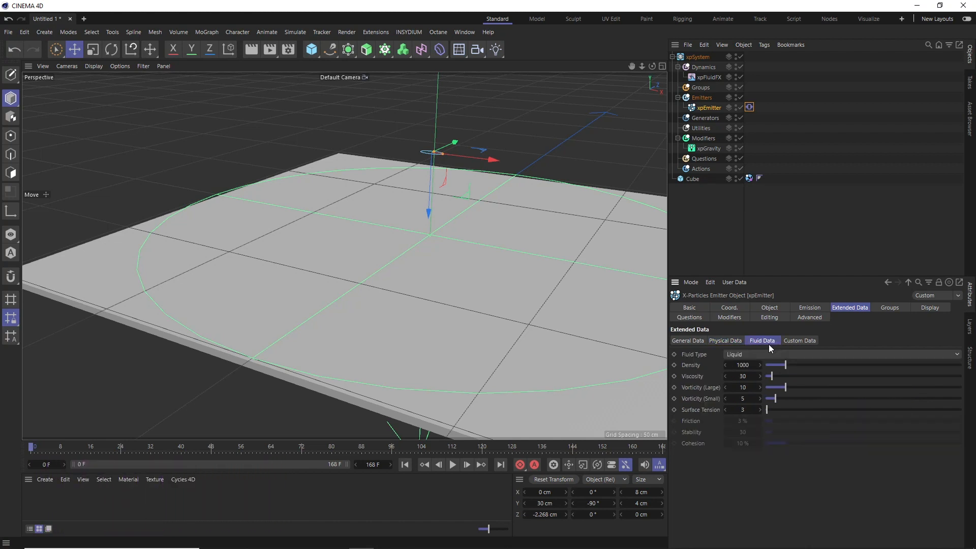
pyautogui.moveTo(701, 380)
pyautogui.write('900')
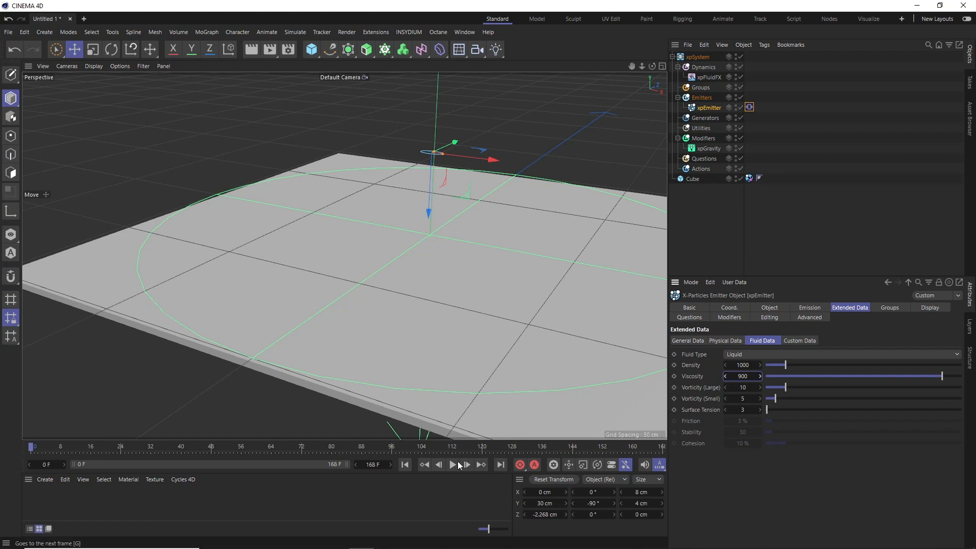
pyautogui.click(453, 465)
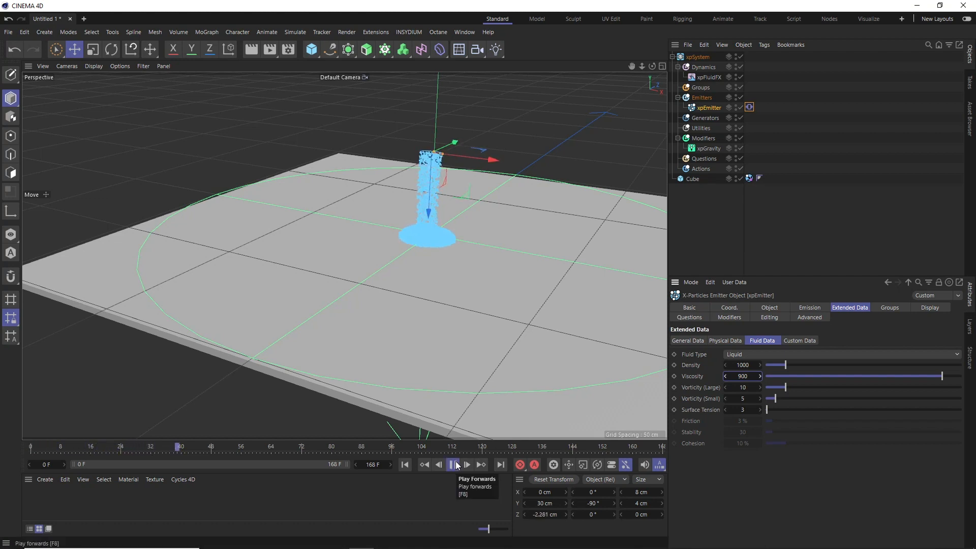
pyautogui.click(456, 464)
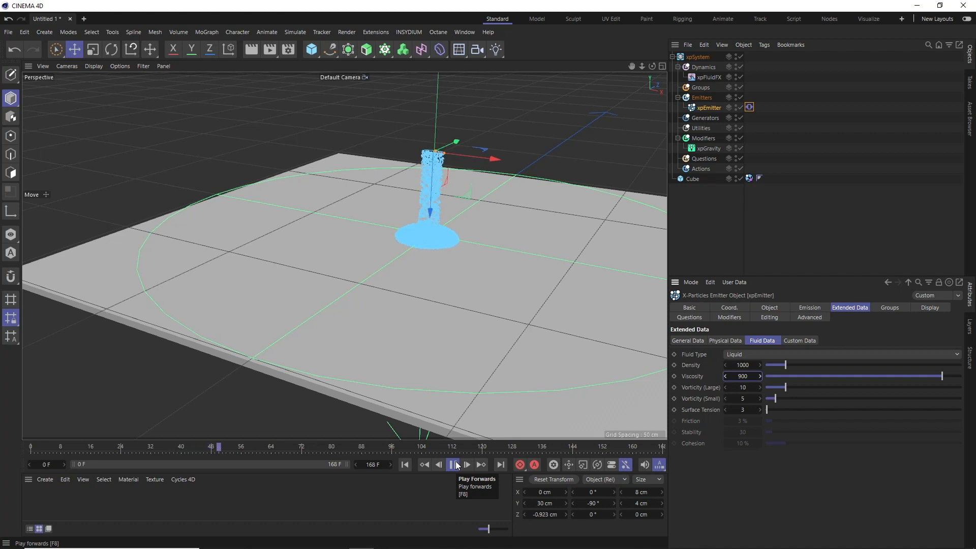
pyautogui.click(457, 464)
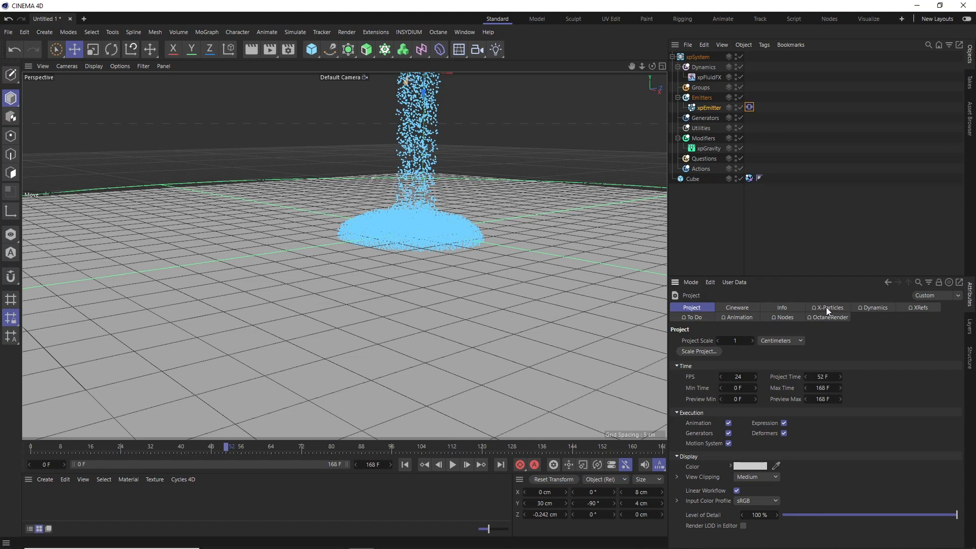
# Step: Raise X-Particles Subframe Steps to 6 and replay the simulation from the start
pyautogui.click(829, 307)
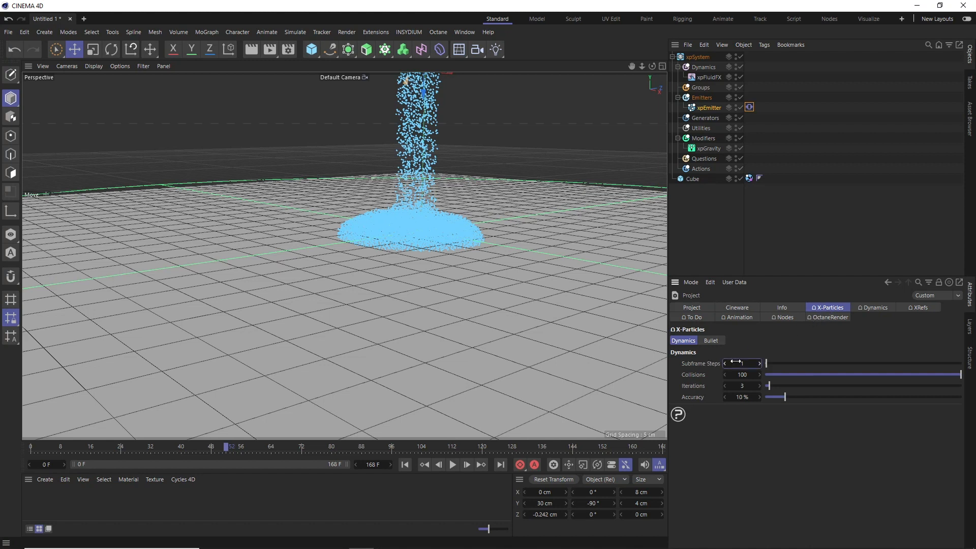
pyautogui.moveTo(743, 363); pyautogui.dragTo(775, 363)
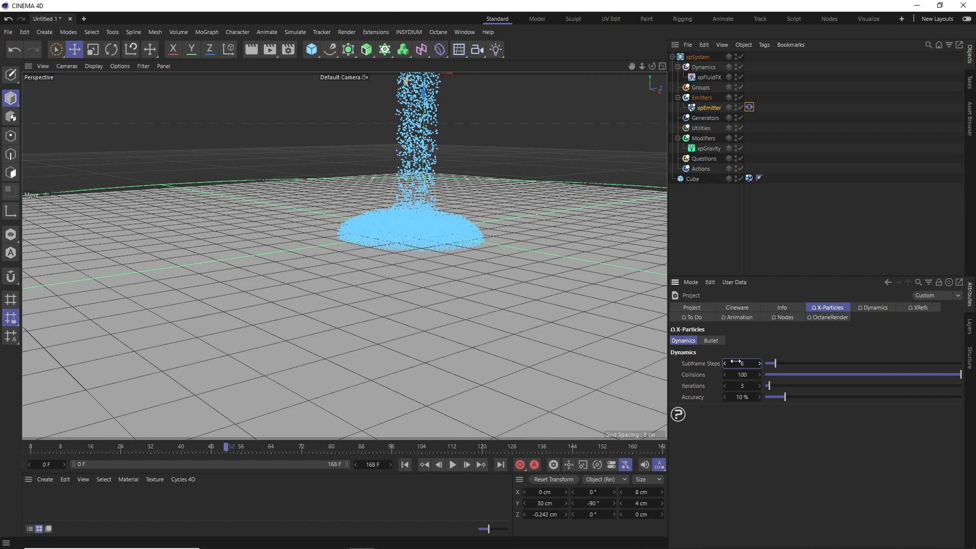
pyautogui.click(452, 464)
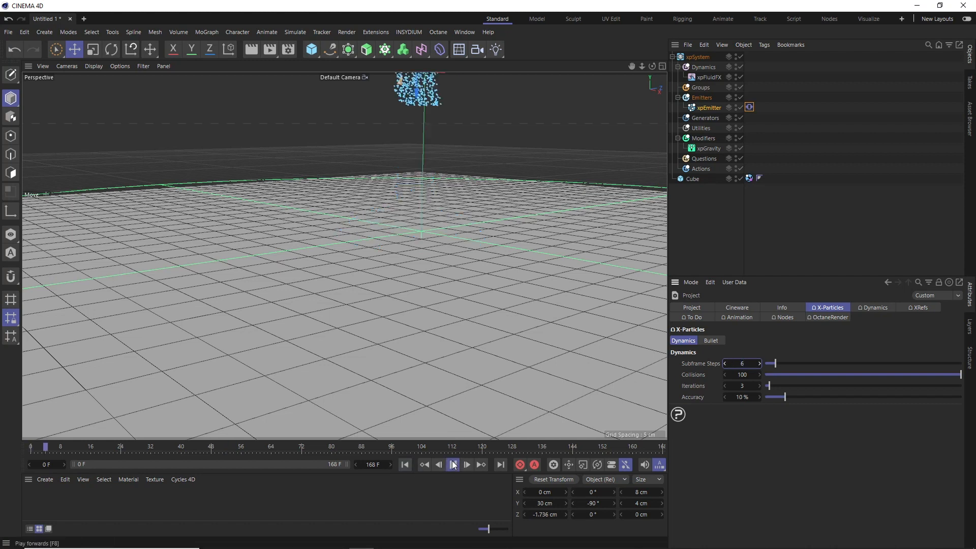
pyautogui.click(453, 464)
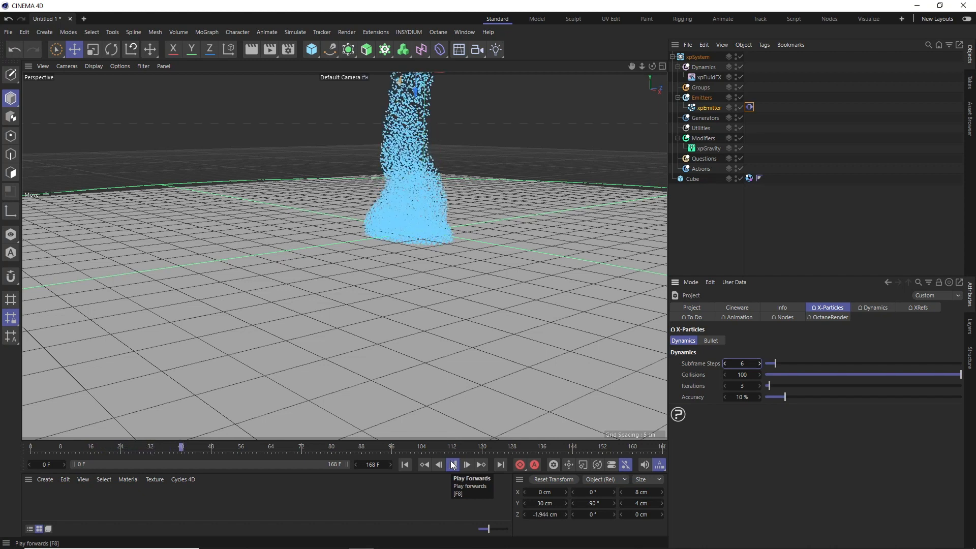
pyautogui.click(452, 466)
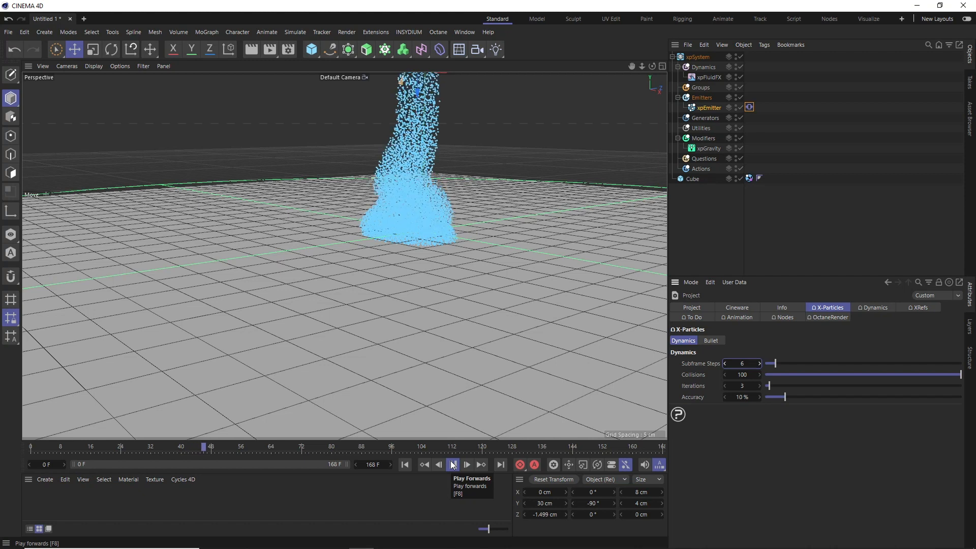
pyautogui.click(453, 464)
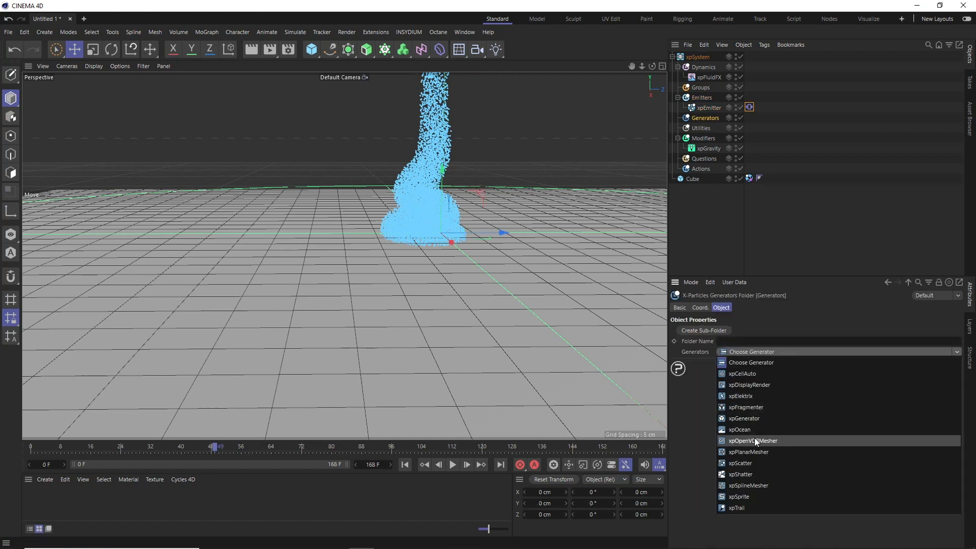
# Step: Add an xpOpenVDBMesher for the emitter and set its Voxel Size to 0.6
pyautogui.click(754, 441)
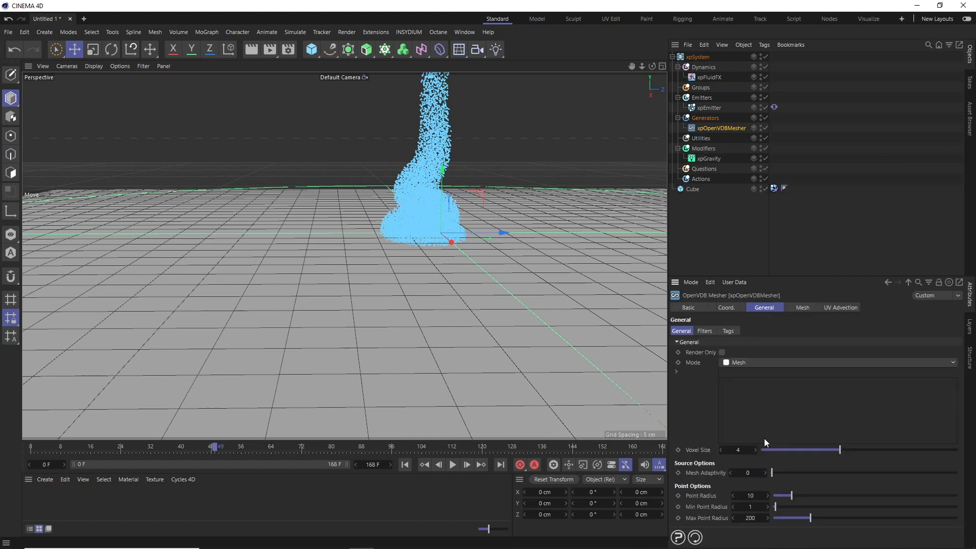
pyautogui.moveTo(763, 411)
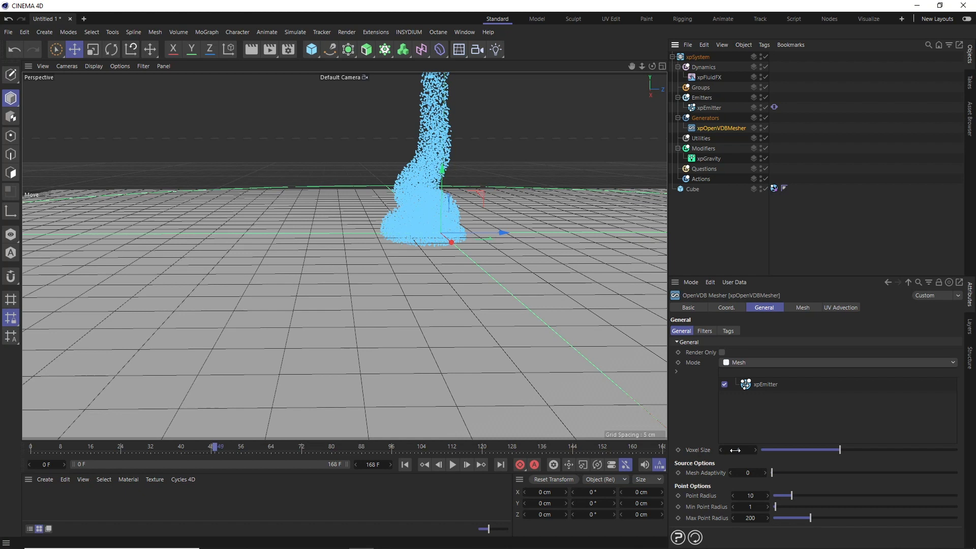
pyautogui.click(738, 450)
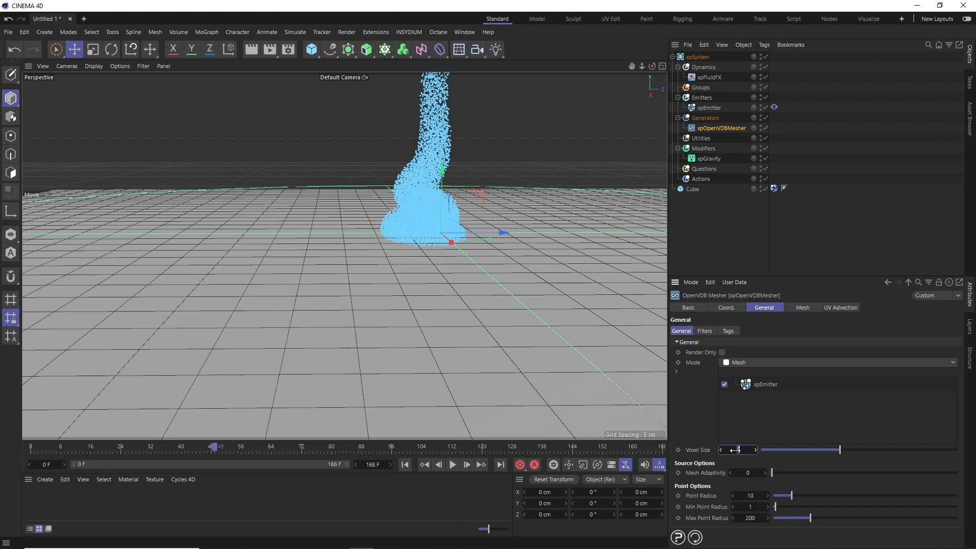
pyautogui.moveTo(738, 449); pyautogui.dragTo(768, 450)
pyautogui.write('0.6')
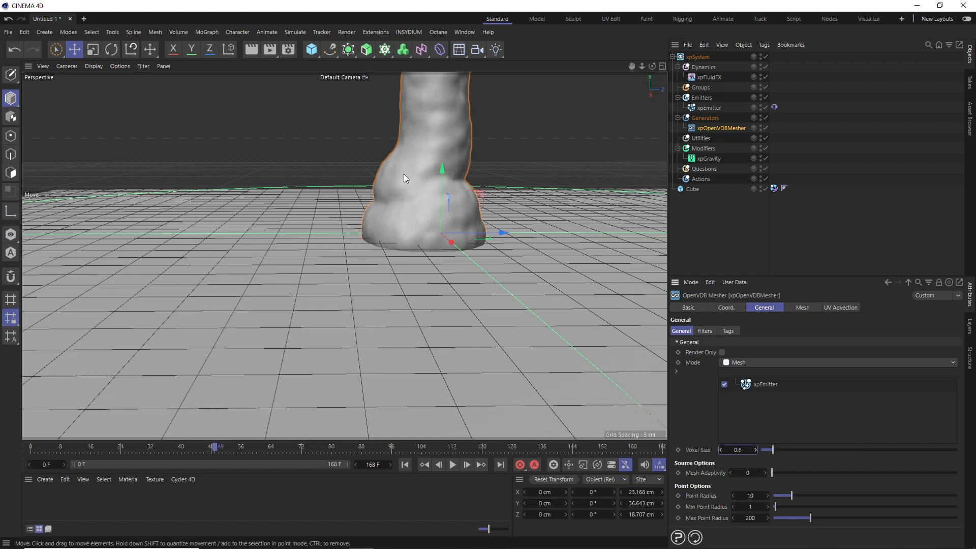
pyautogui.moveTo(424, 180)
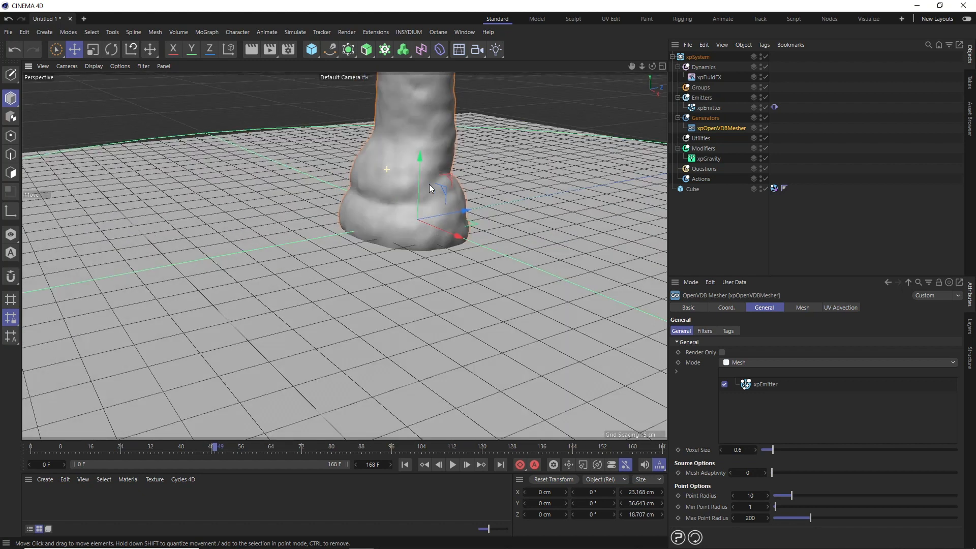
pyautogui.moveTo(407, 155)
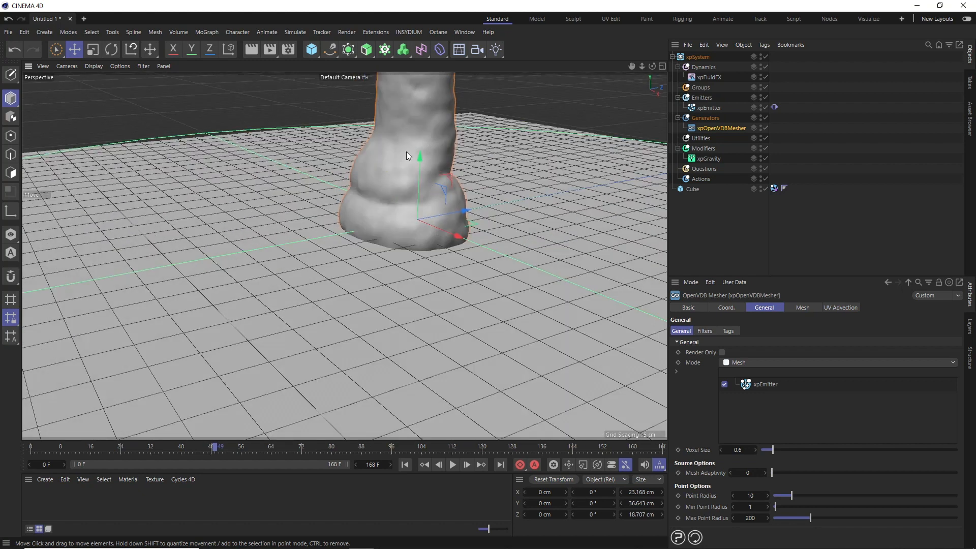
pyautogui.moveTo(531, 241)
pyautogui.write('4')
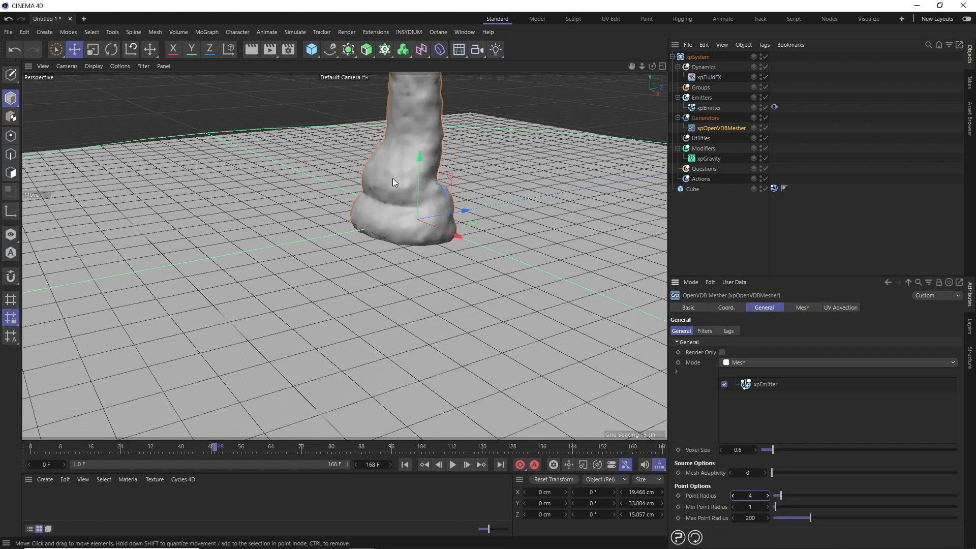
pyautogui.moveTo(403, 197)
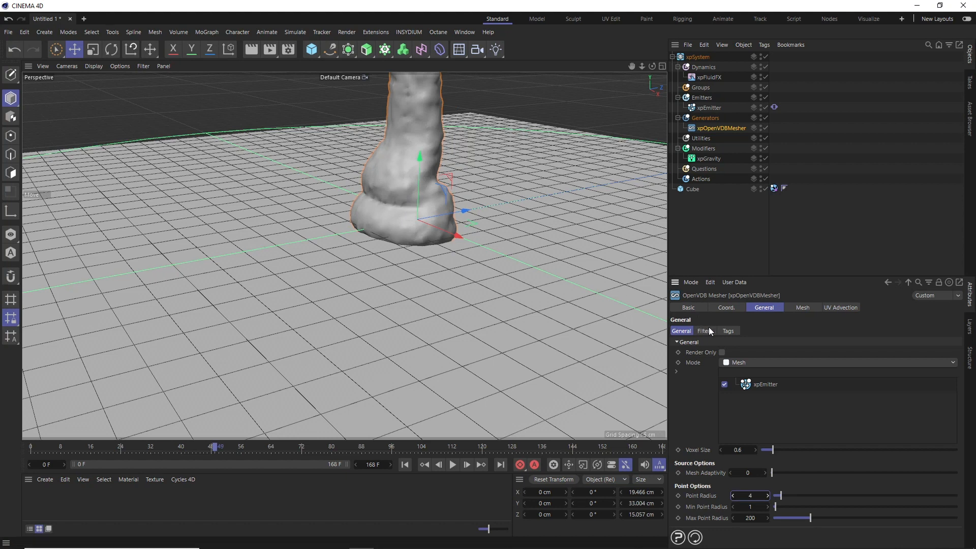
# Step: Turn on the mesher's Use Filters, uncheck Median, and choose a Gaussian filter
pyautogui.click(704, 330)
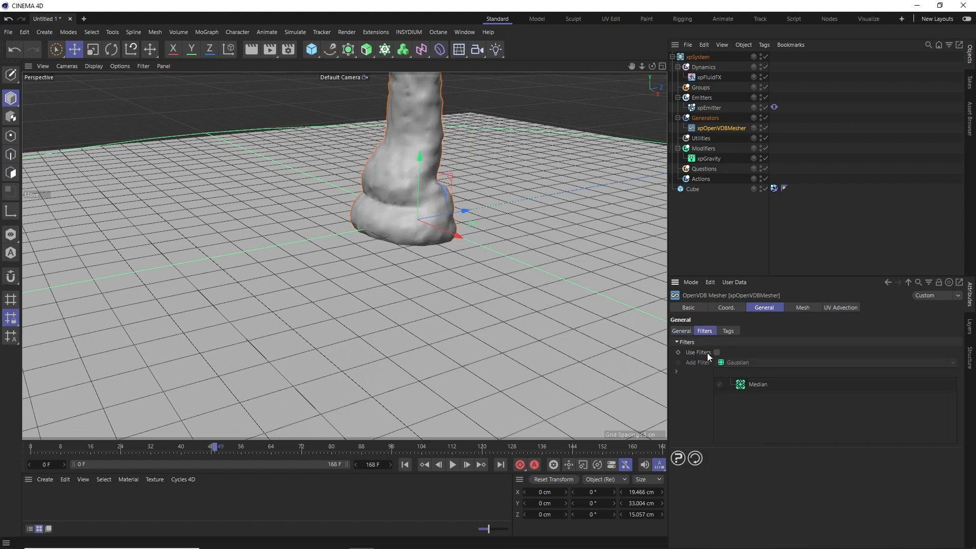
pyautogui.click(716, 352)
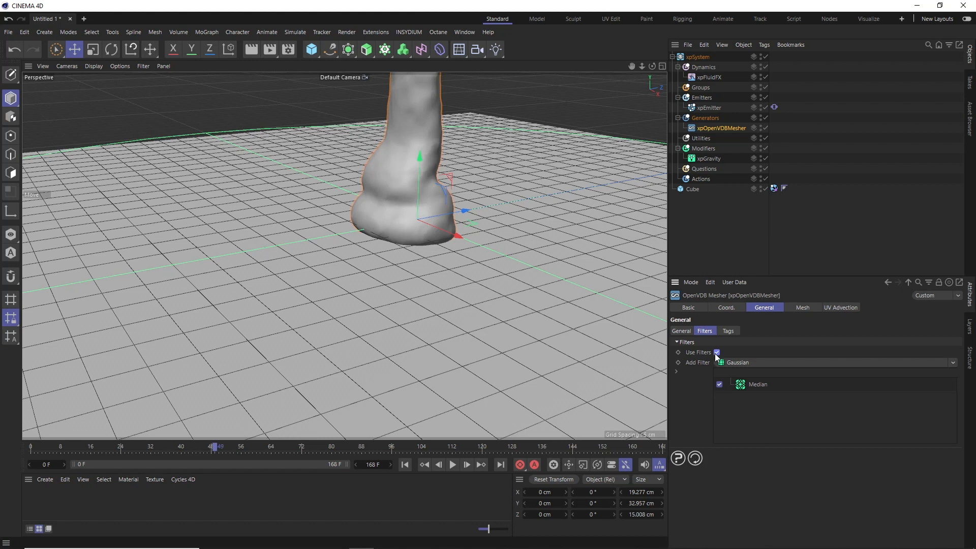
pyautogui.moveTo(753, 391)
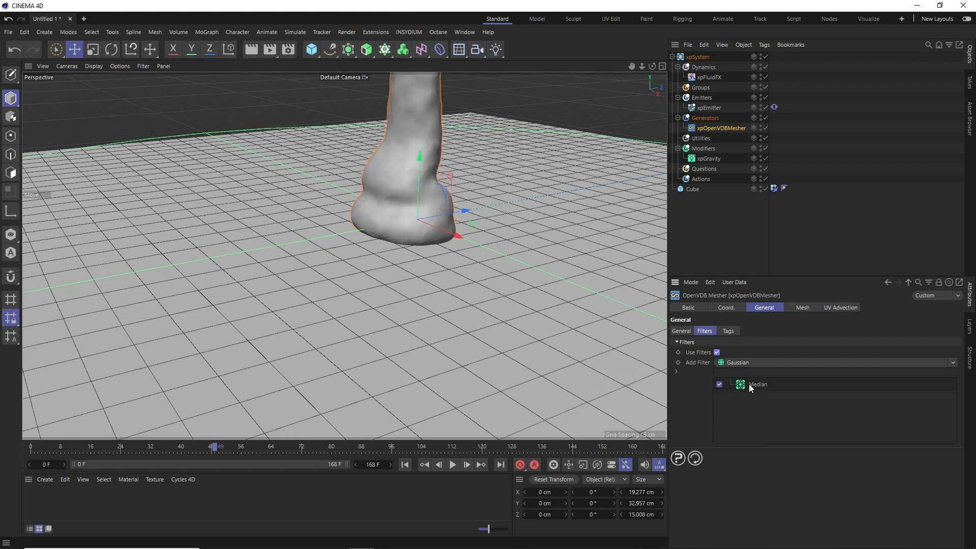
pyautogui.click(719, 384)
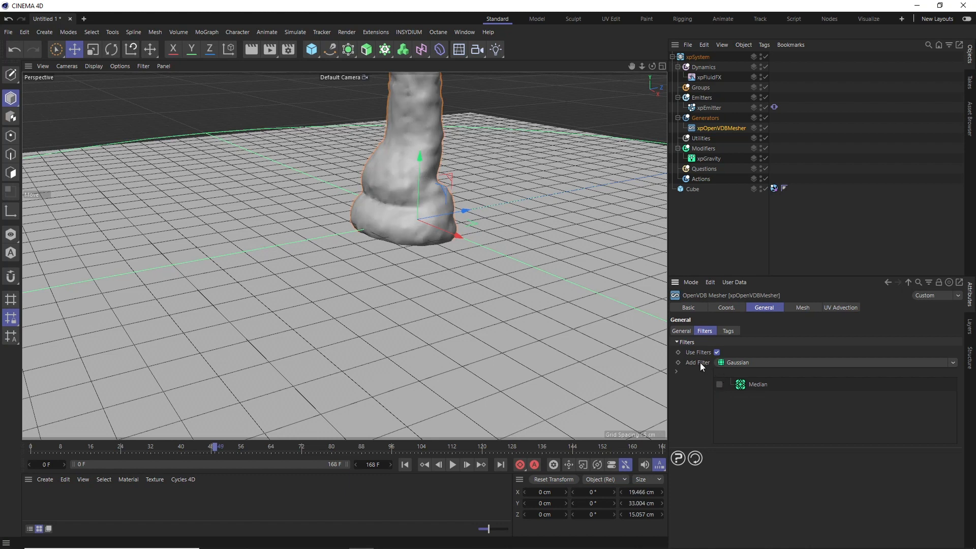
pyautogui.click(835, 363)
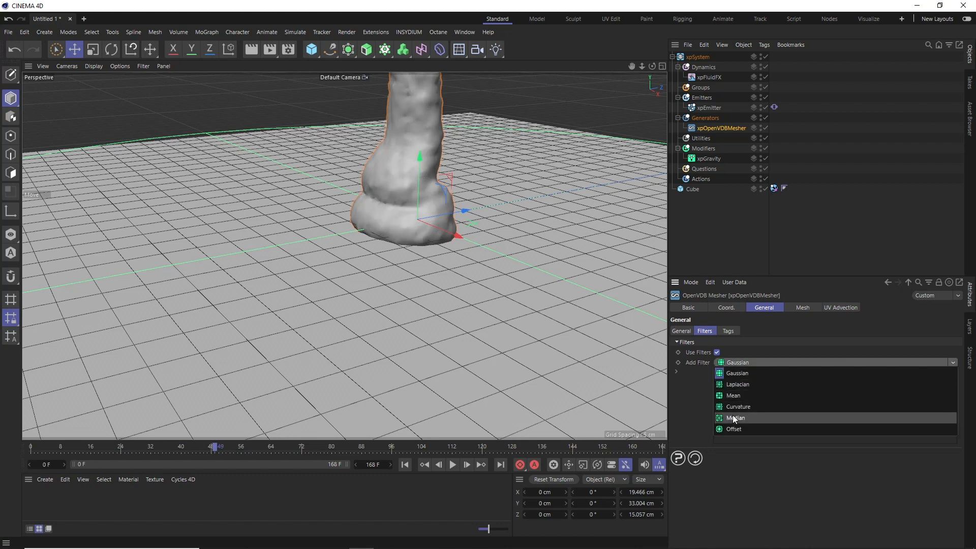
pyautogui.moveTo(737, 372)
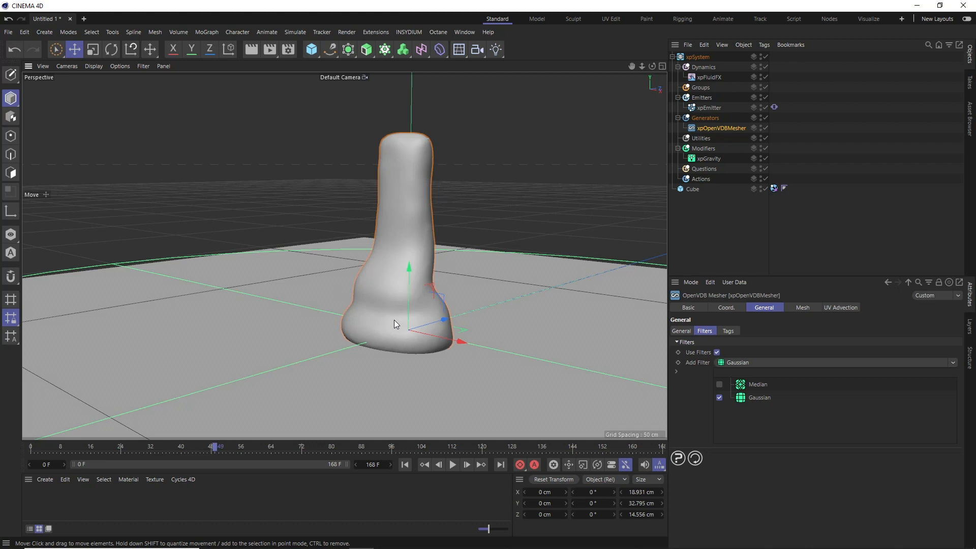
pyautogui.moveTo(398, 325)
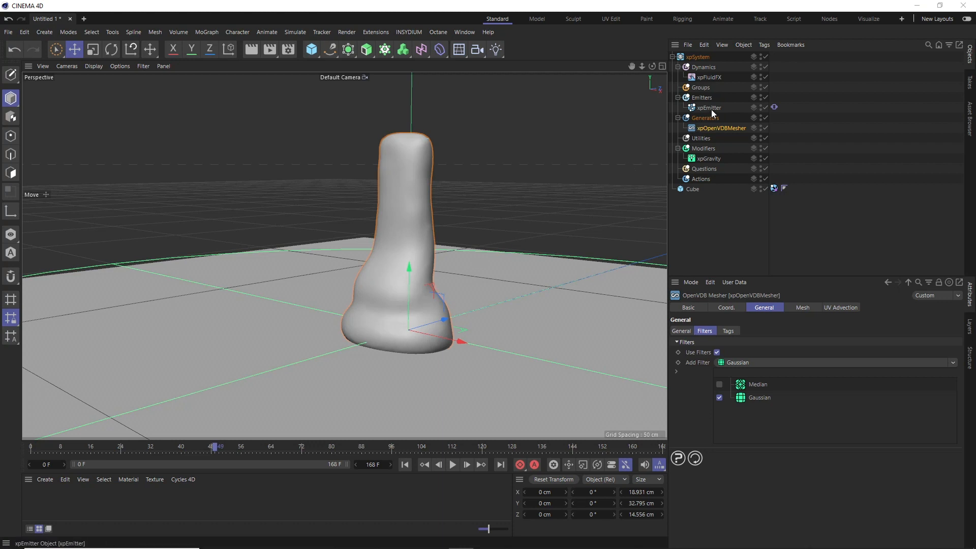
# Step: Select the original xpEmitter to duplicate it as a 'bubbles' copy
pyautogui.click(710, 108)
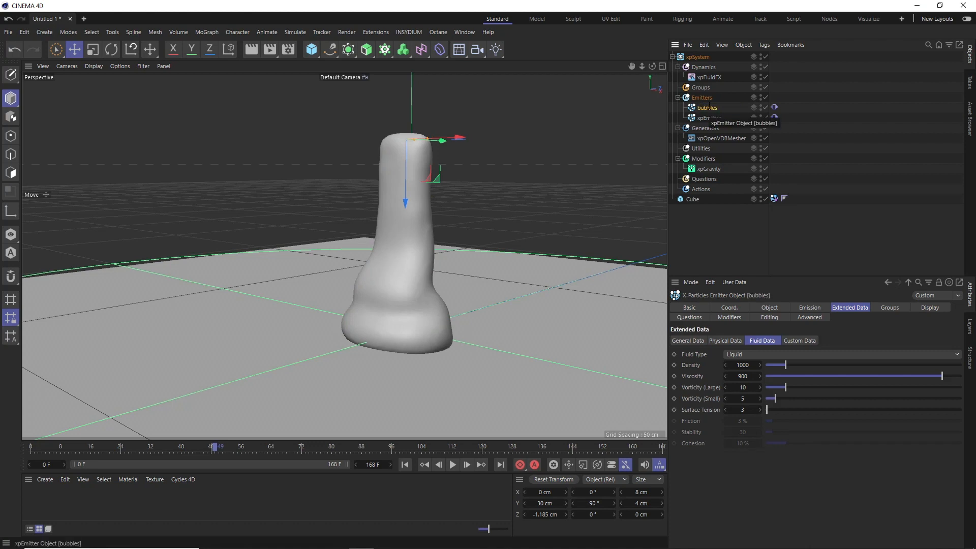
pyautogui.moveTo(414, 293)
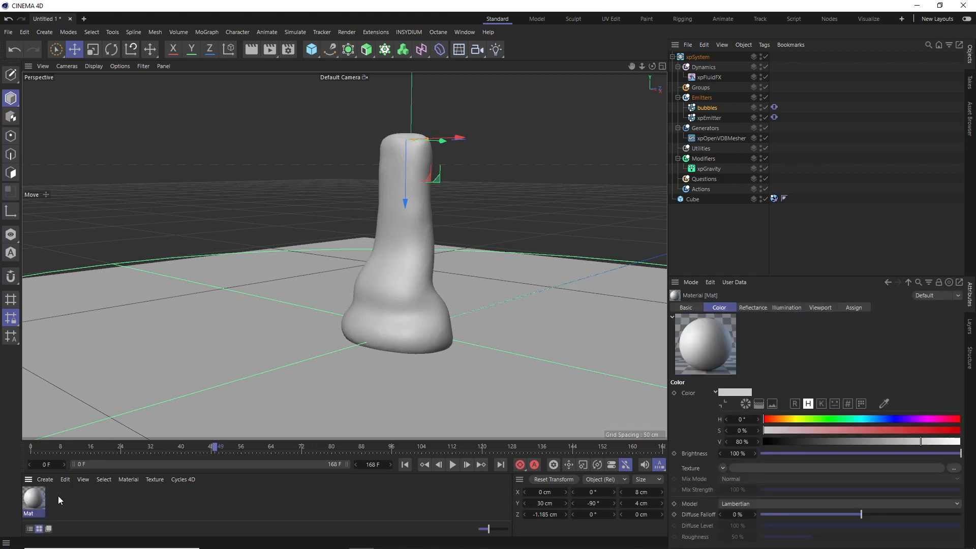
# Step: Tick Transparency on the Mat material and apply it to xpOpenVDBMesher
pyautogui.click(686, 308)
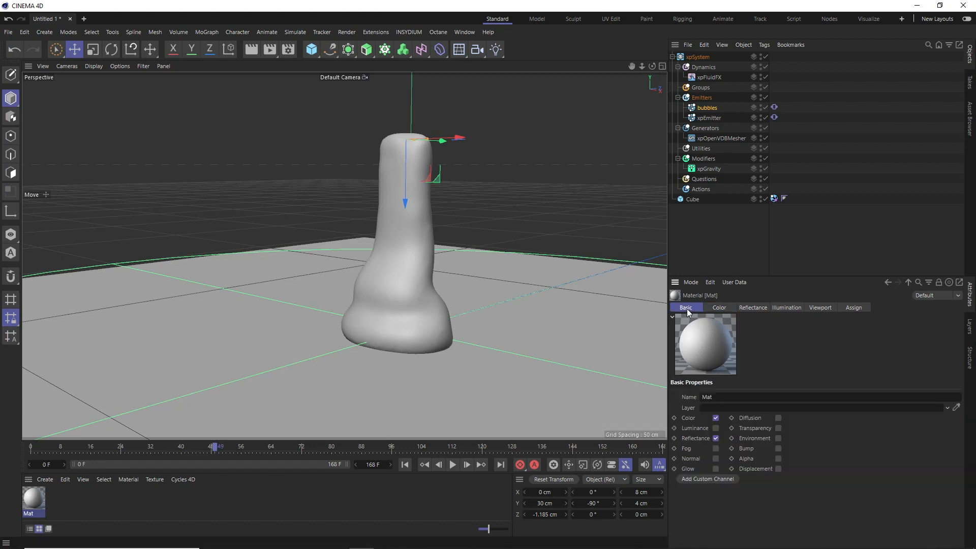
pyautogui.click(777, 428)
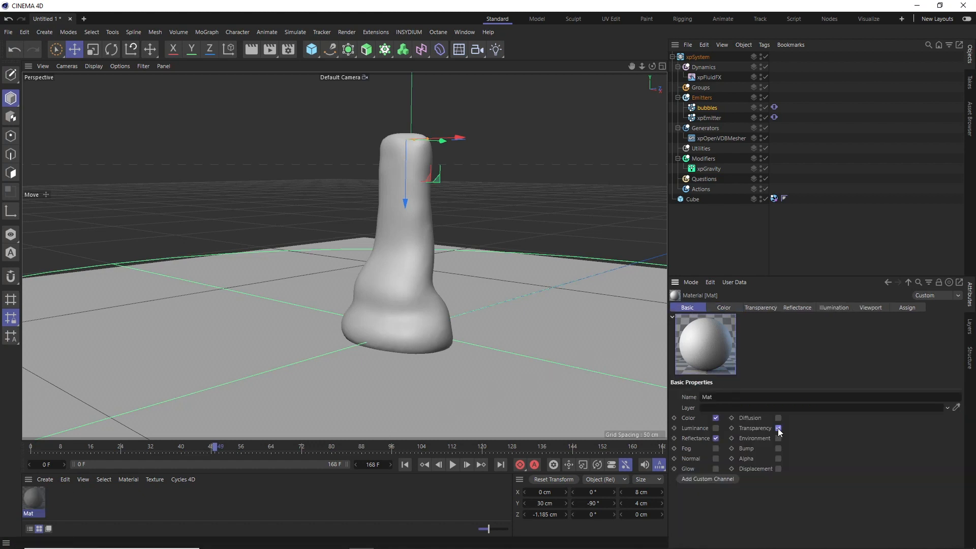
pyautogui.click(777, 428)
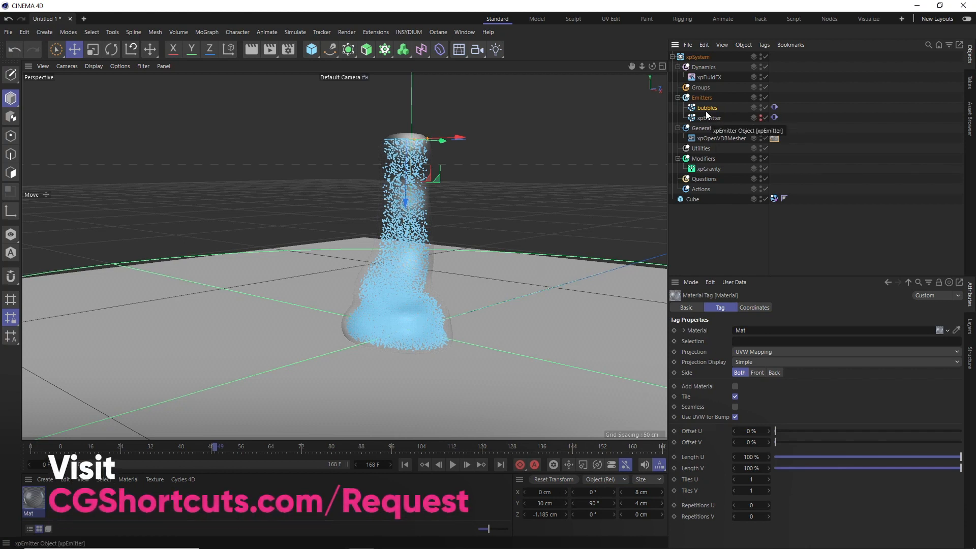
# Step: Give the bubbles emitter birthrate 60, speed 3 cm, radius 0.2 cm, variation 0.1 cm
pyautogui.click(706, 108)
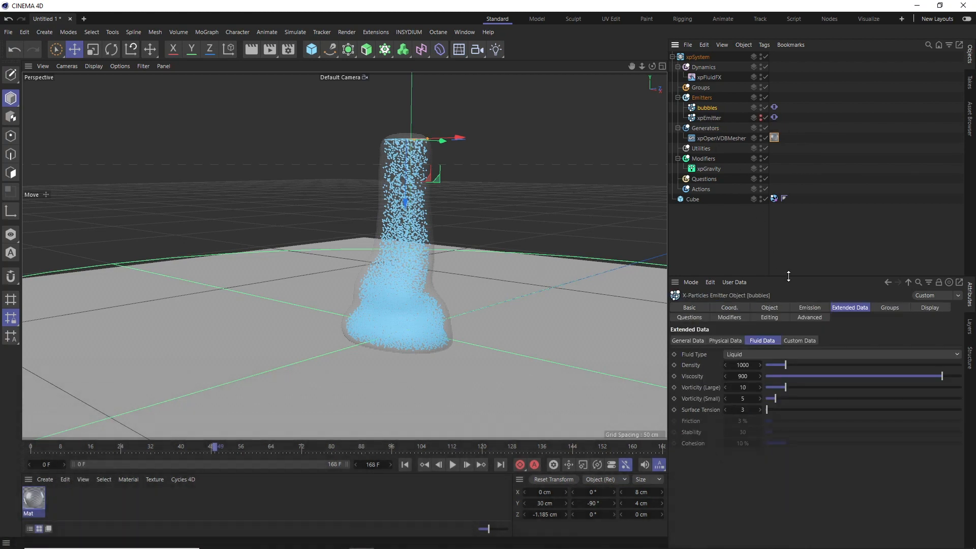
pyautogui.click(810, 307)
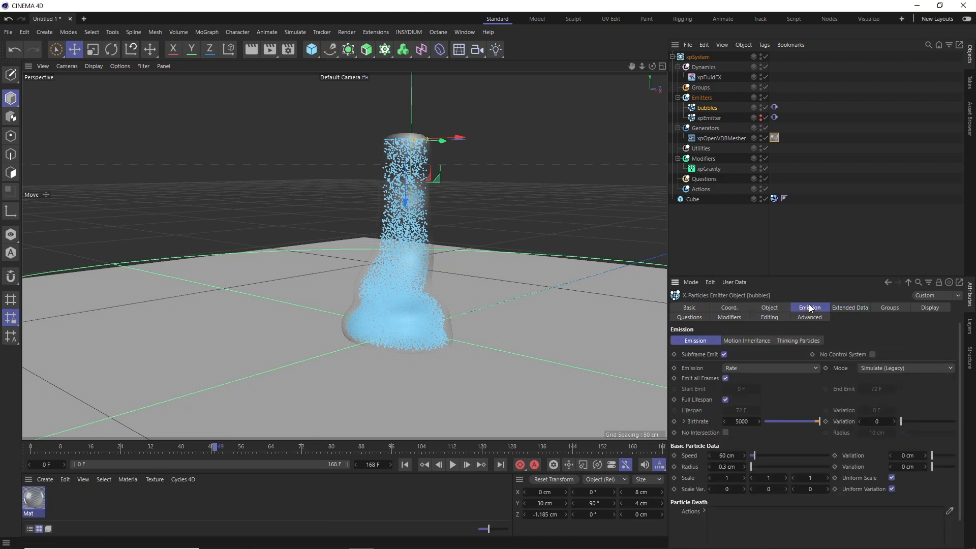
pyautogui.moveTo(729, 418)
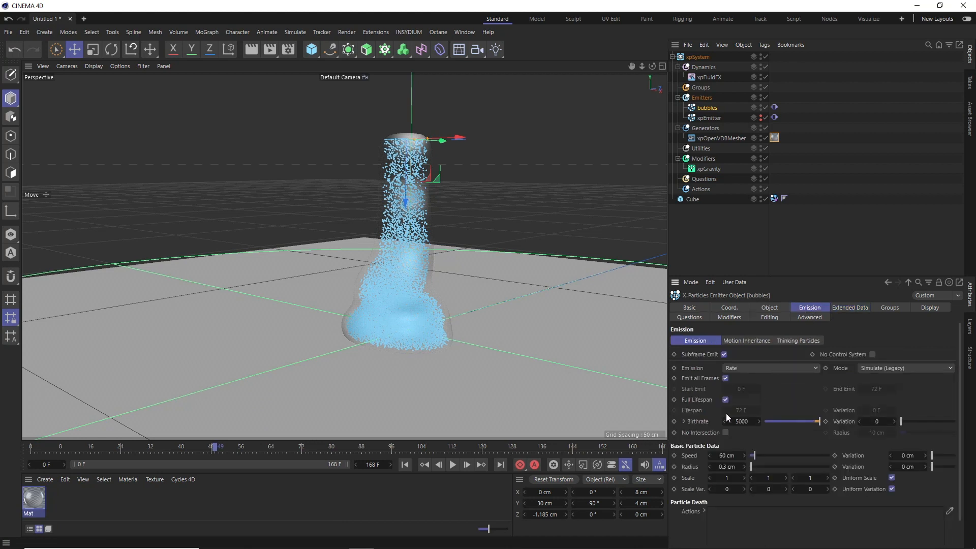
pyautogui.click(741, 421)
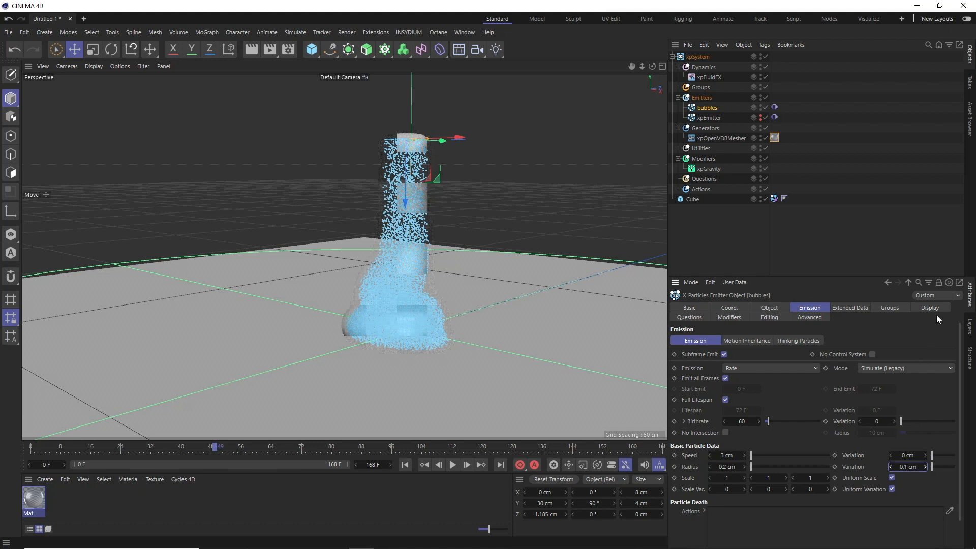
# Step: Set the bubbles emitter's display colour to yellow
pyautogui.click(930, 307)
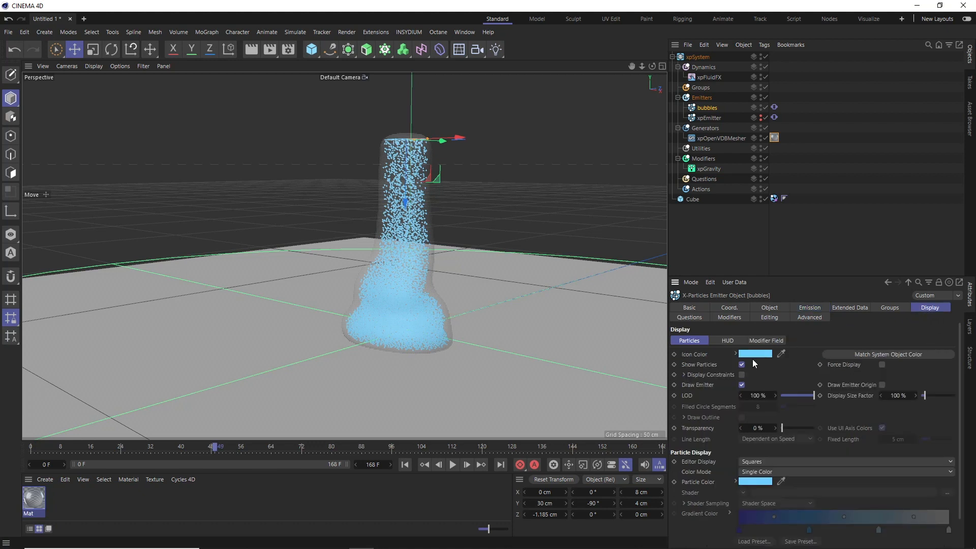
pyautogui.click(754, 353)
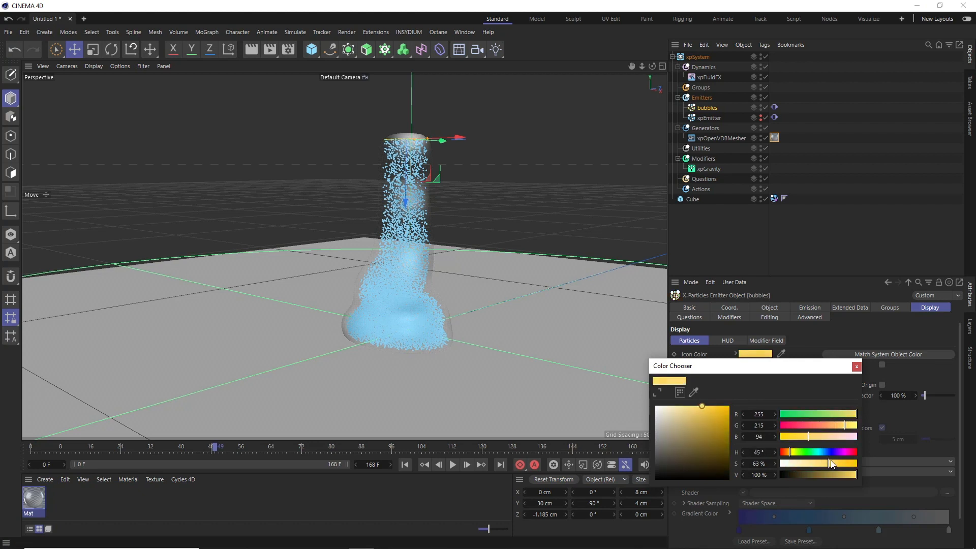
pyautogui.click(857, 366)
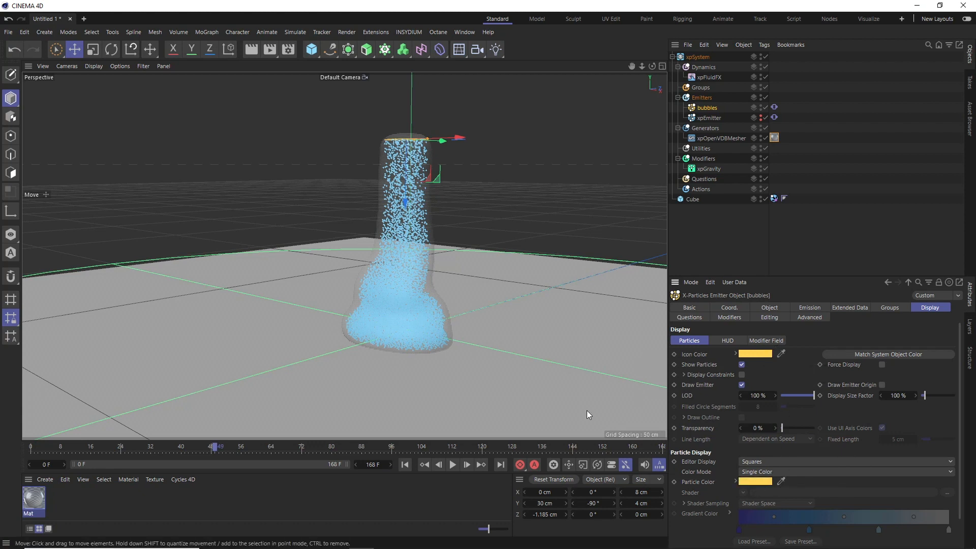
pyautogui.click(405, 464)
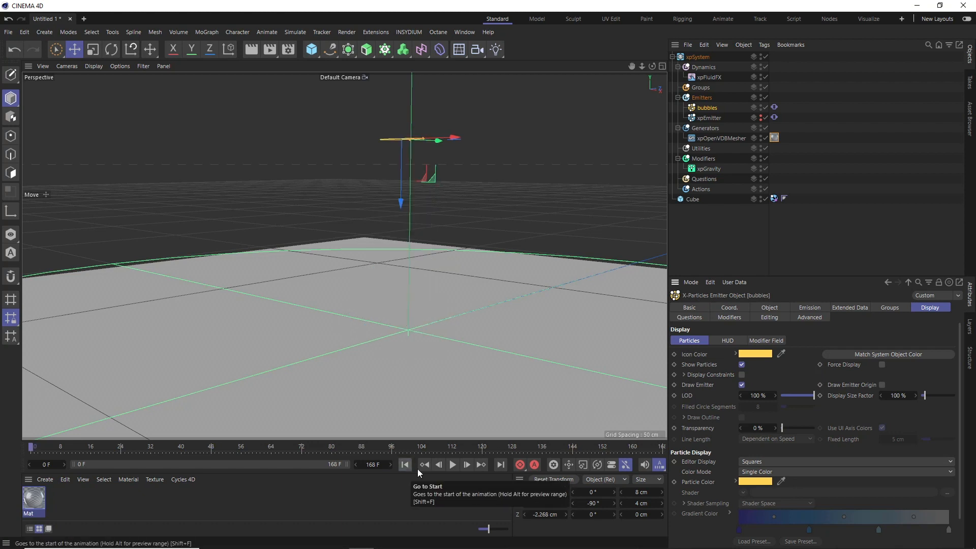
# Step: Rewind and replay the simulation to preview the yellow bubbles inside the mesh
pyautogui.click(453, 465)
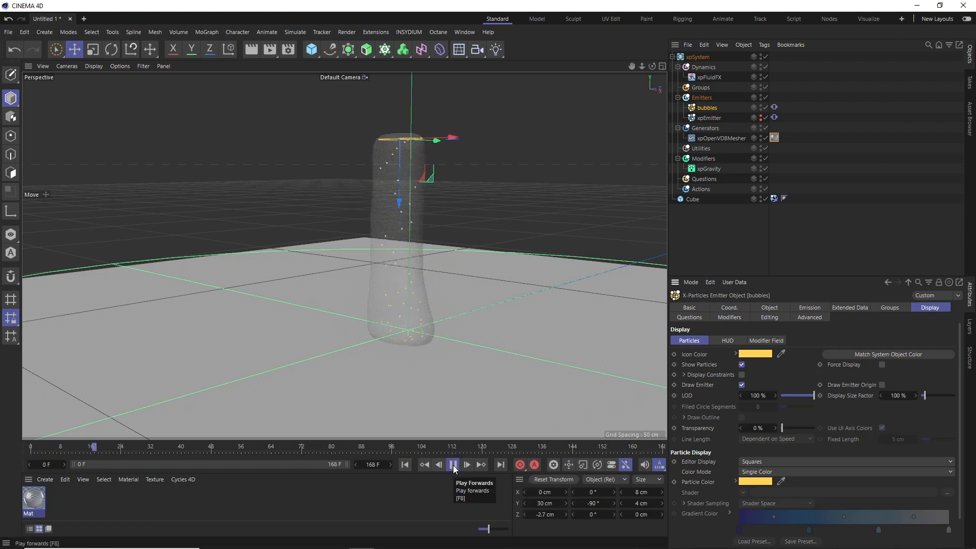
pyautogui.click(453, 465)
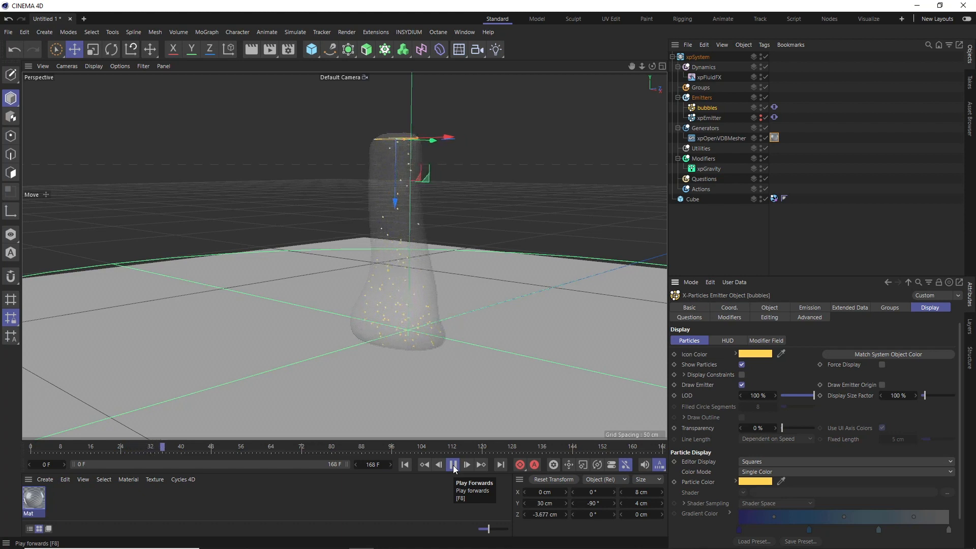
pyautogui.click(453, 464)
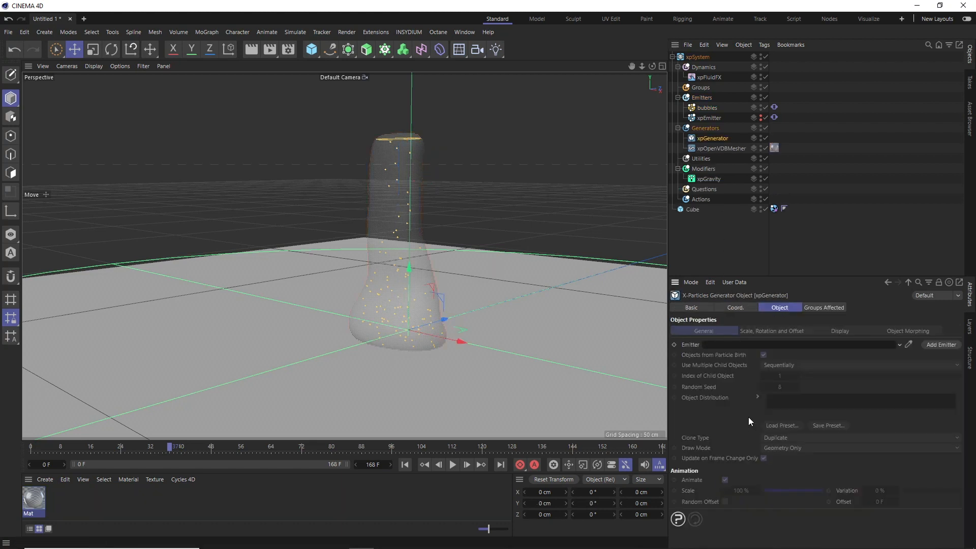
# Step: Link an xpGenerator to the bubbles emitter and add a Sphere as its child
pyautogui.click(703, 108)
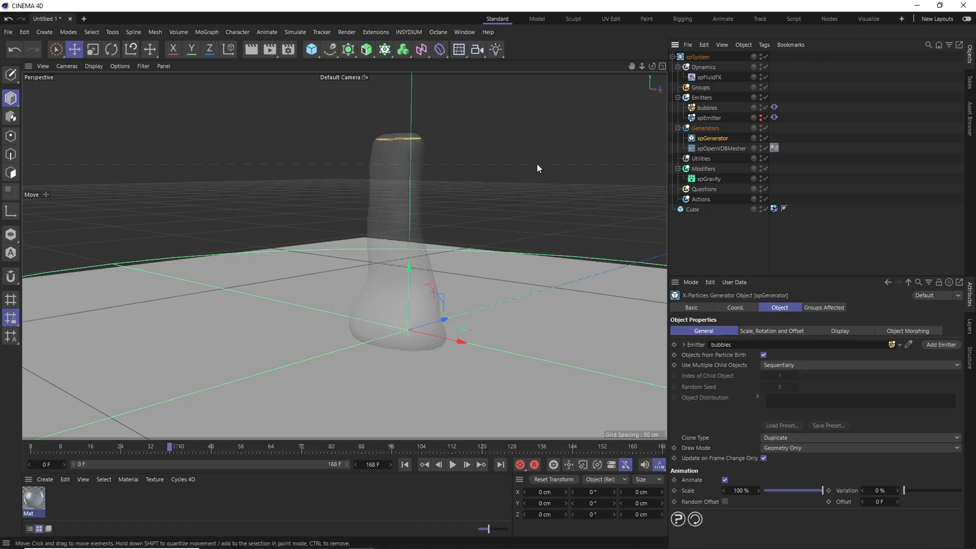
pyautogui.click(311, 50)
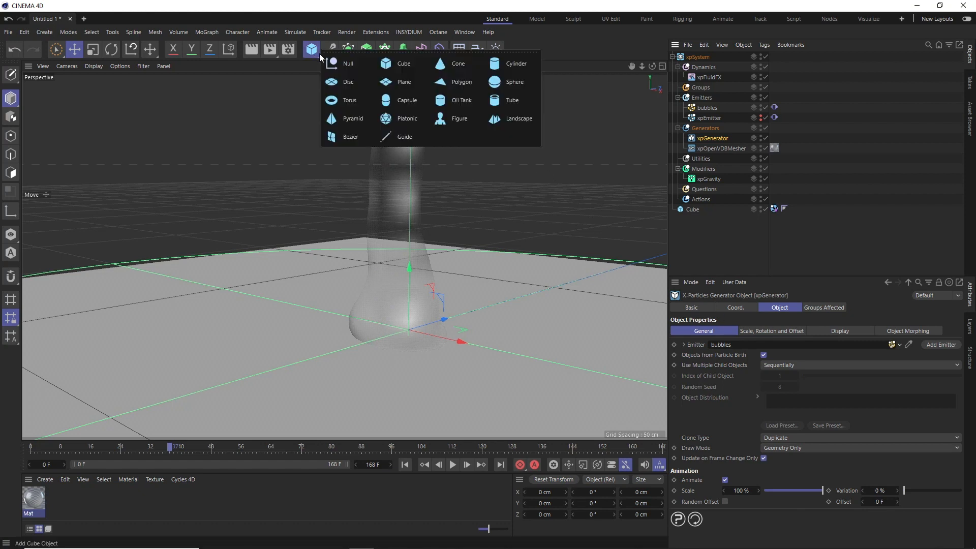
pyautogui.moveTo(515, 81)
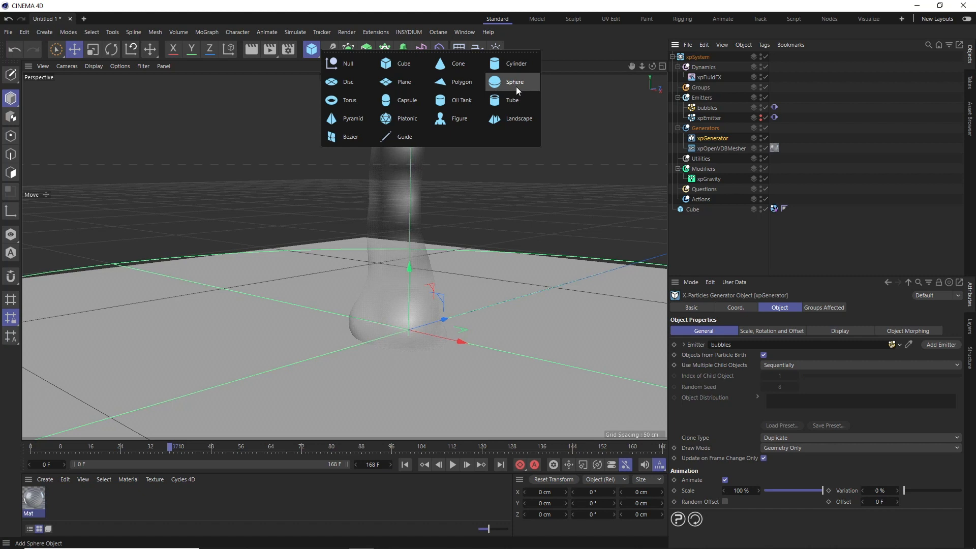
pyautogui.click(514, 81)
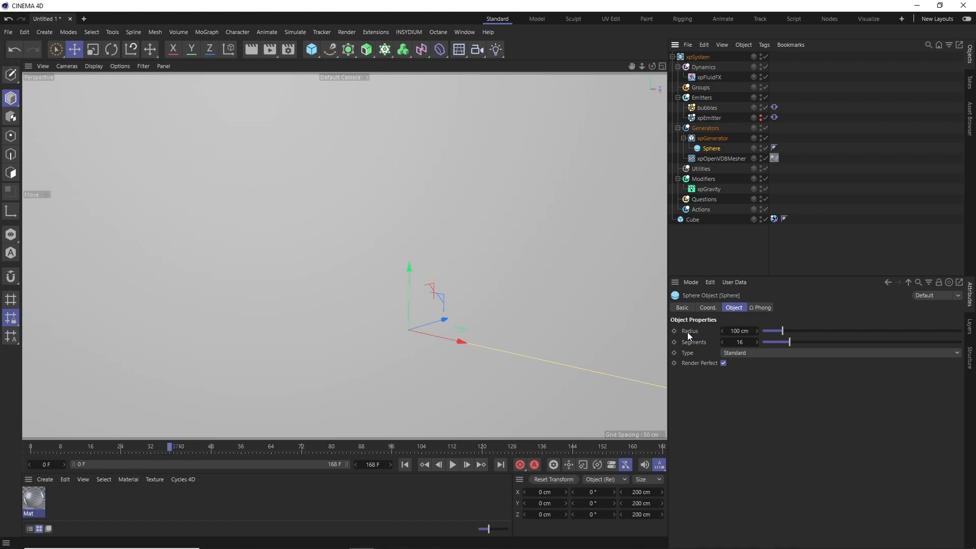
# Step: Scale xpGenerator copies by Particle Scale and shrink the Sphere radius to 0.1 cm
pyautogui.click(714, 138)
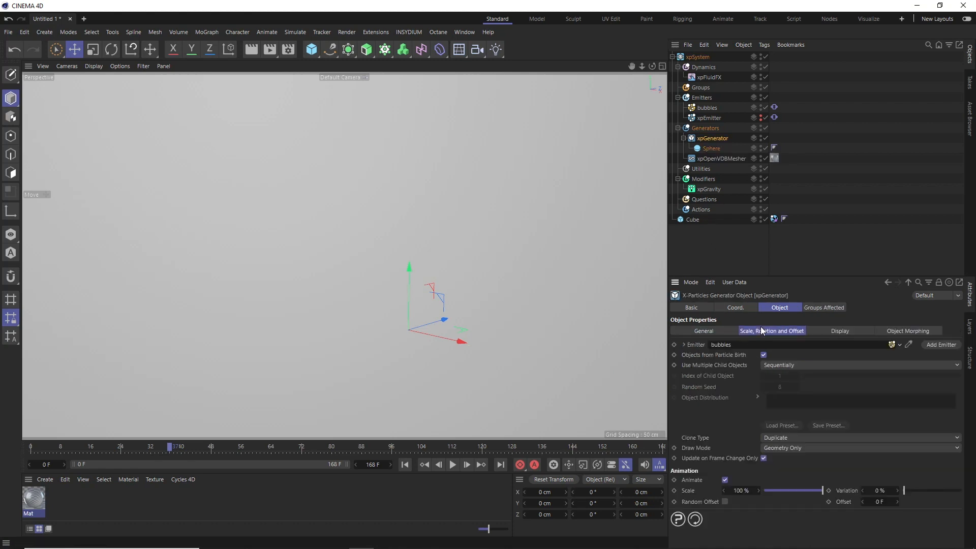
pyautogui.click(772, 331)
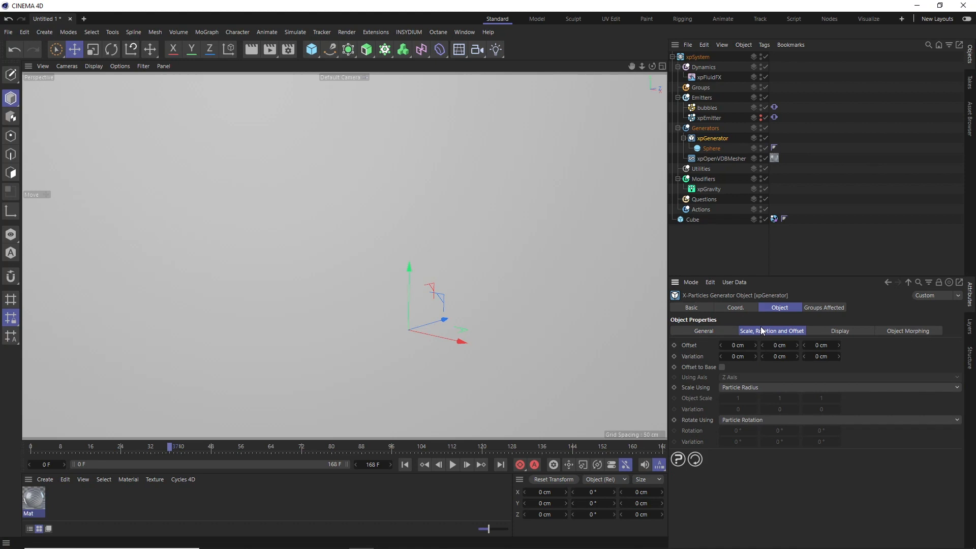
pyautogui.click(741, 387)
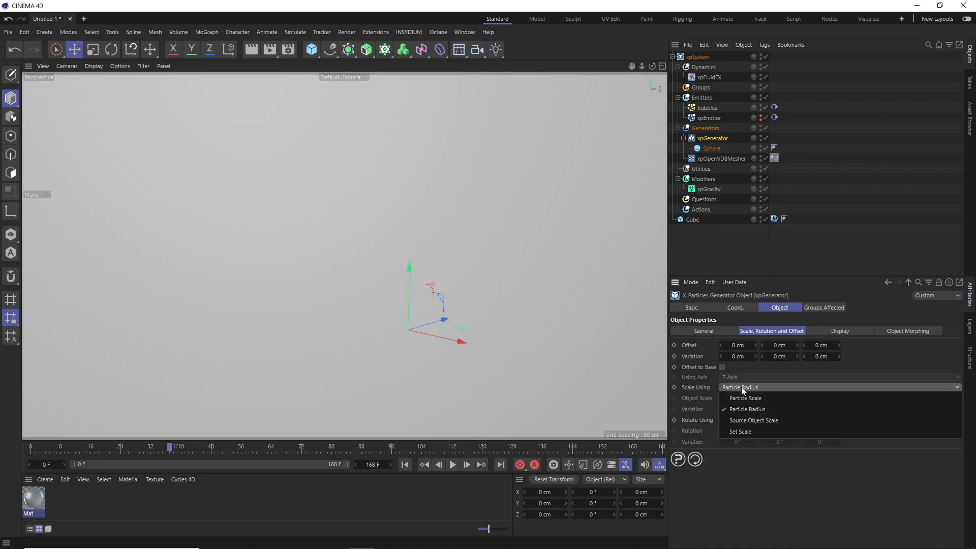
pyautogui.click(746, 398)
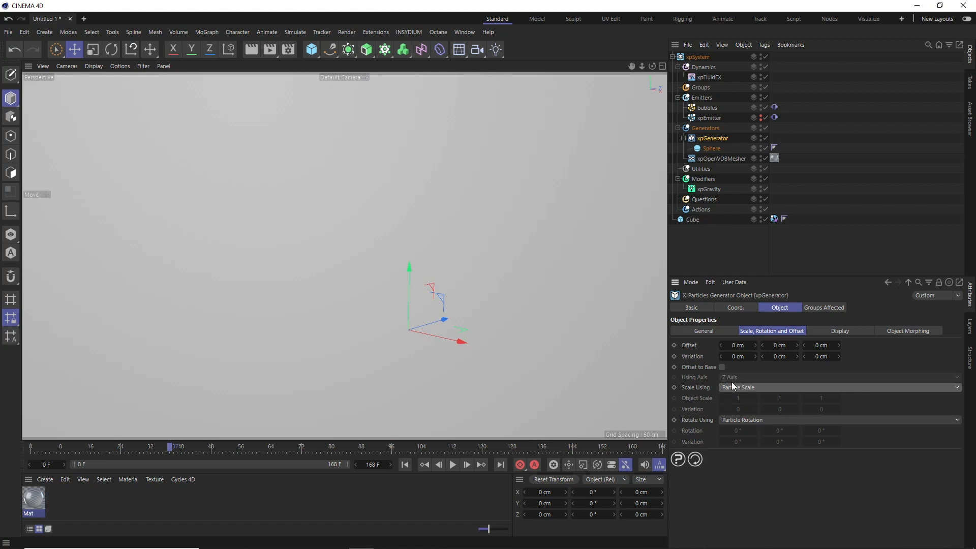
pyautogui.click(712, 148)
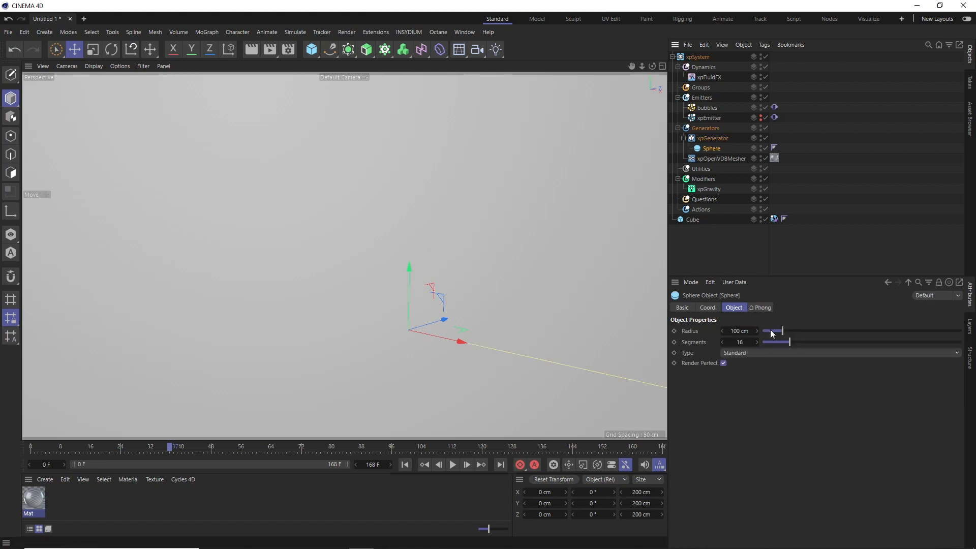
pyautogui.moveTo(779, 331); pyautogui.dragTo(764, 330)
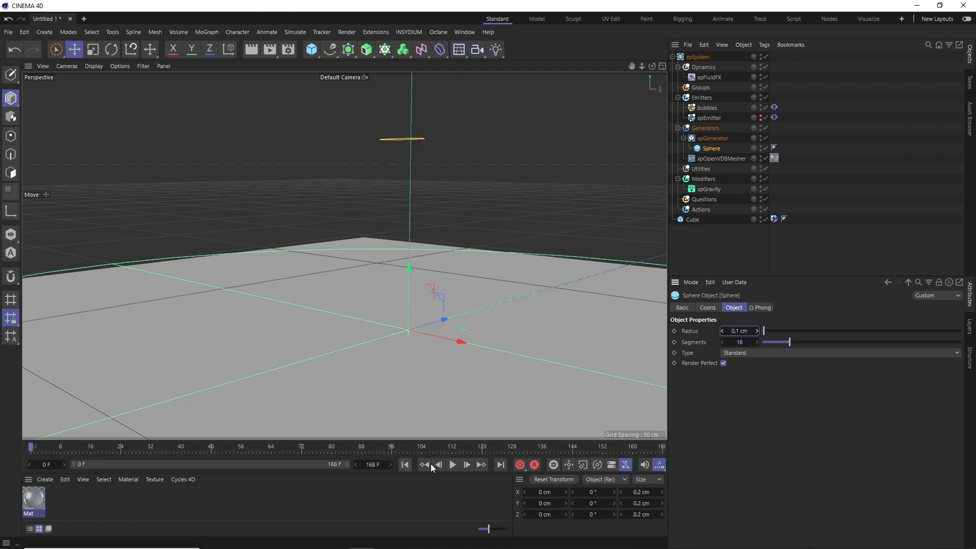
# Step: Play the timeline to watch the honey pour with tiny sphere bubbles inside
pyautogui.click(452, 465)
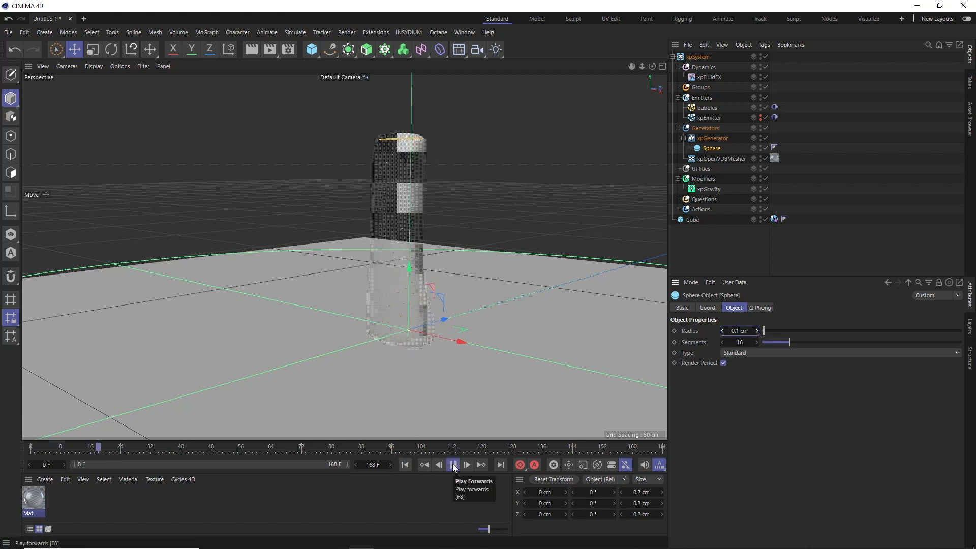
pyautogui.click(453, 464)
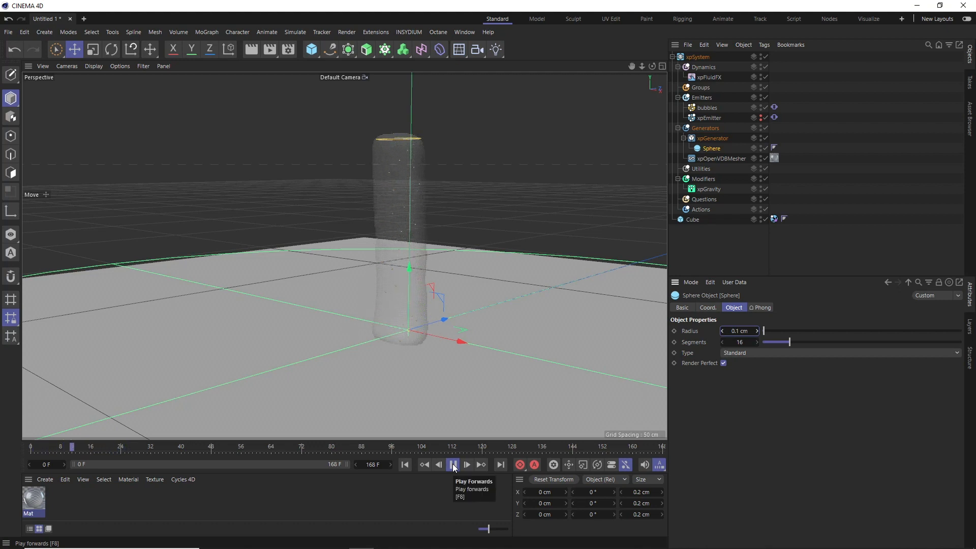
pyautogui.click(452, 465)
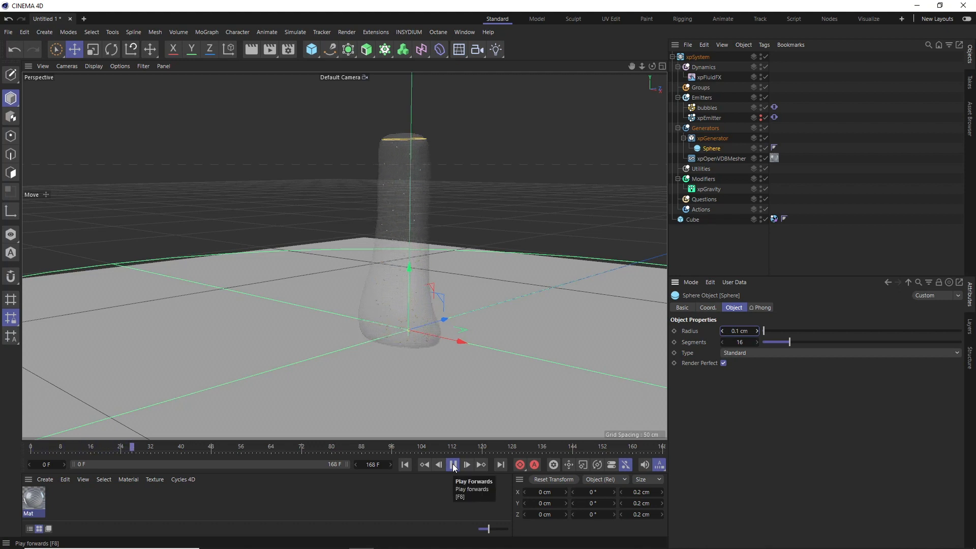